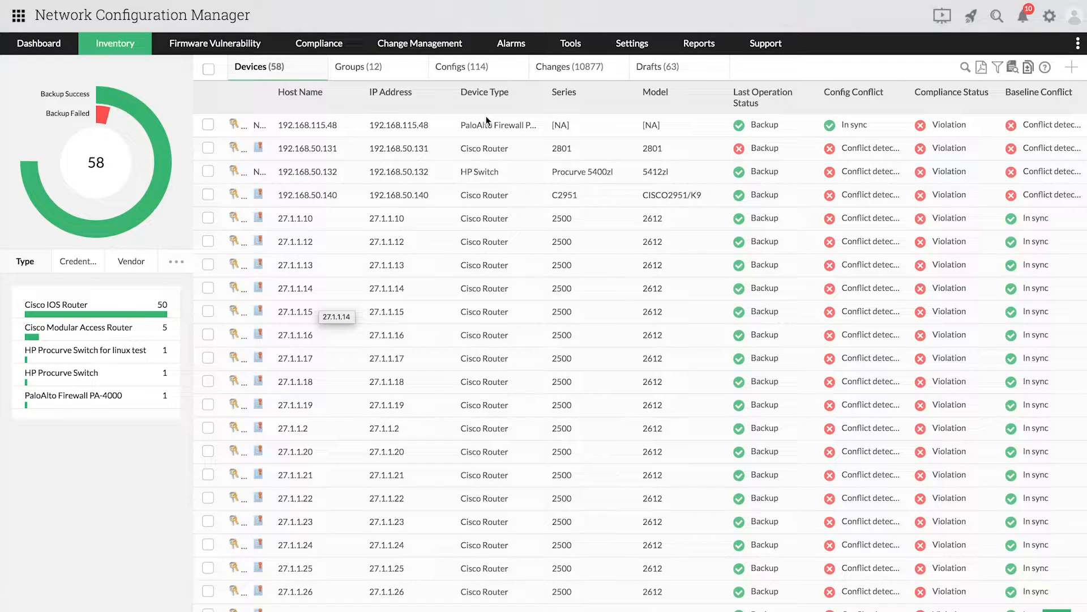
- Switch from the device inventory to the Compliance page listing all 16 policies
click(319, 43)
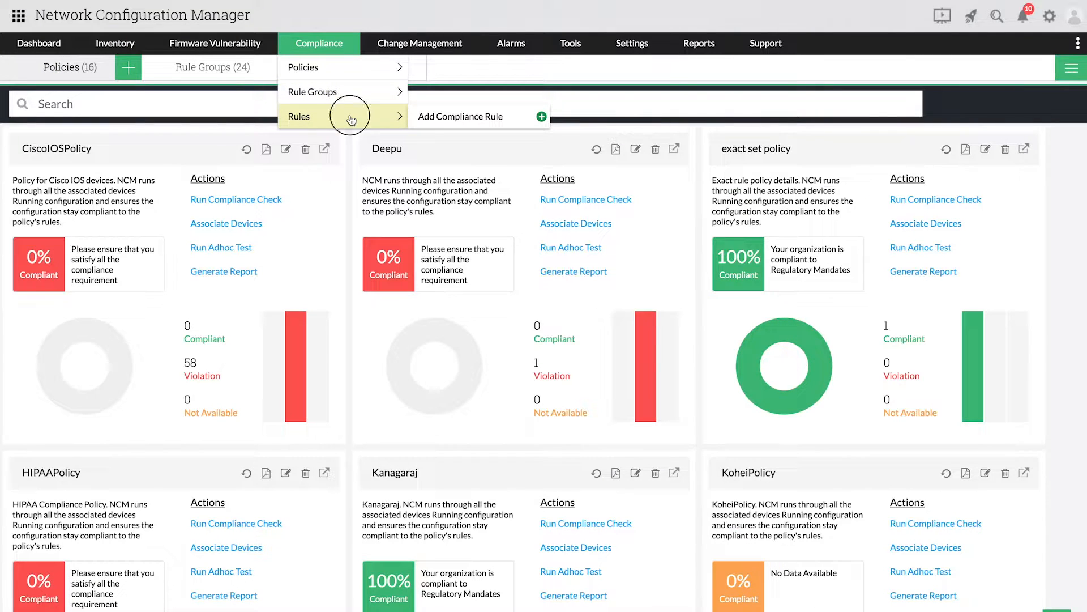
- Open an Add Compliance Rule form and compare simple, advanced and custom criteria
click(460, 116)
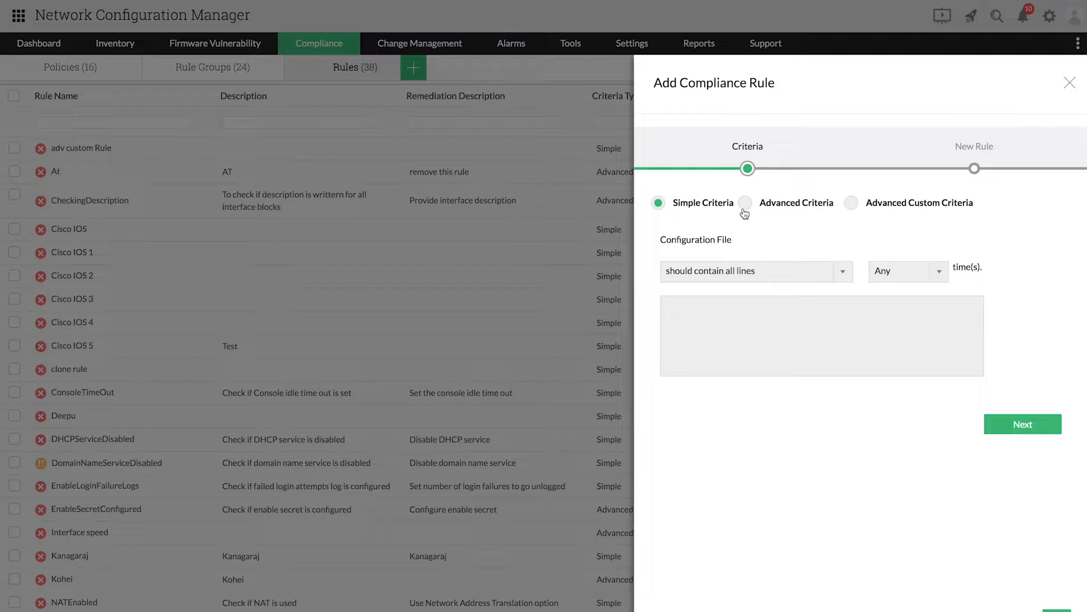
click(747, 203)
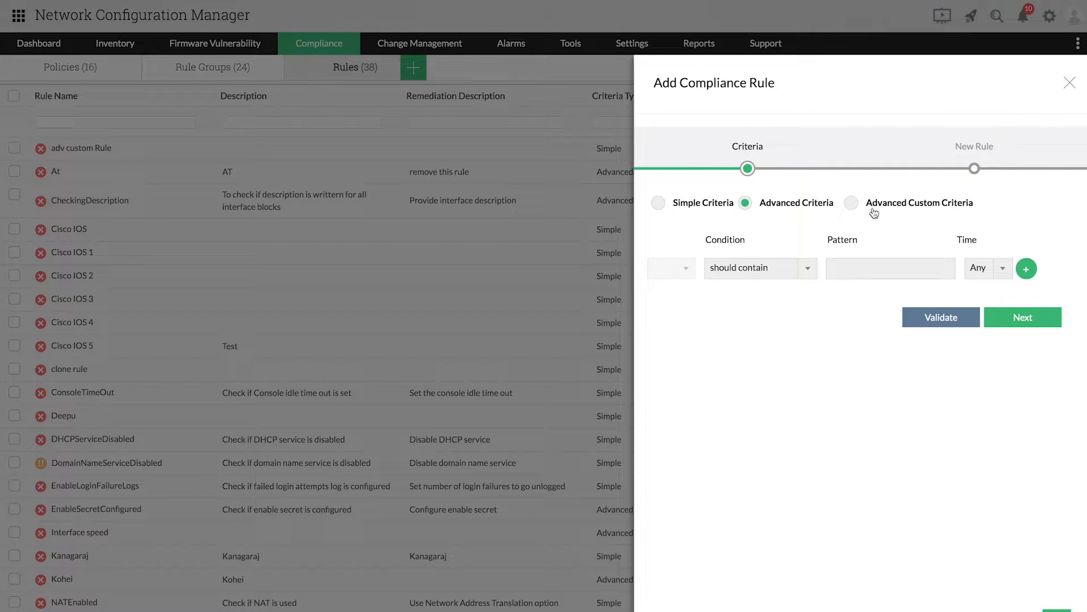
click(851, 201)
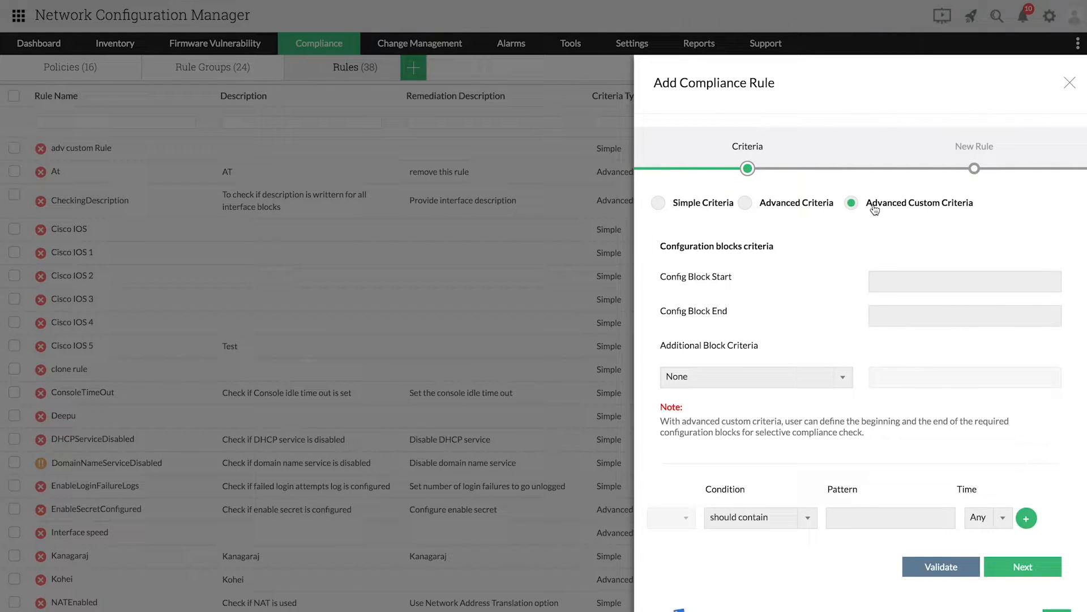
click(657, 203)
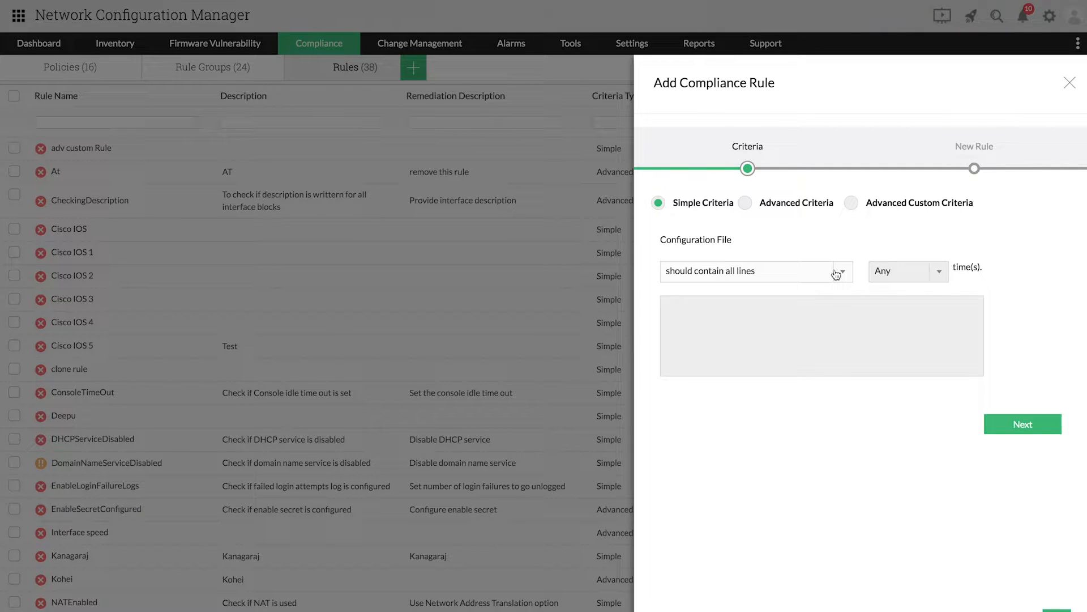
click(756, 271)
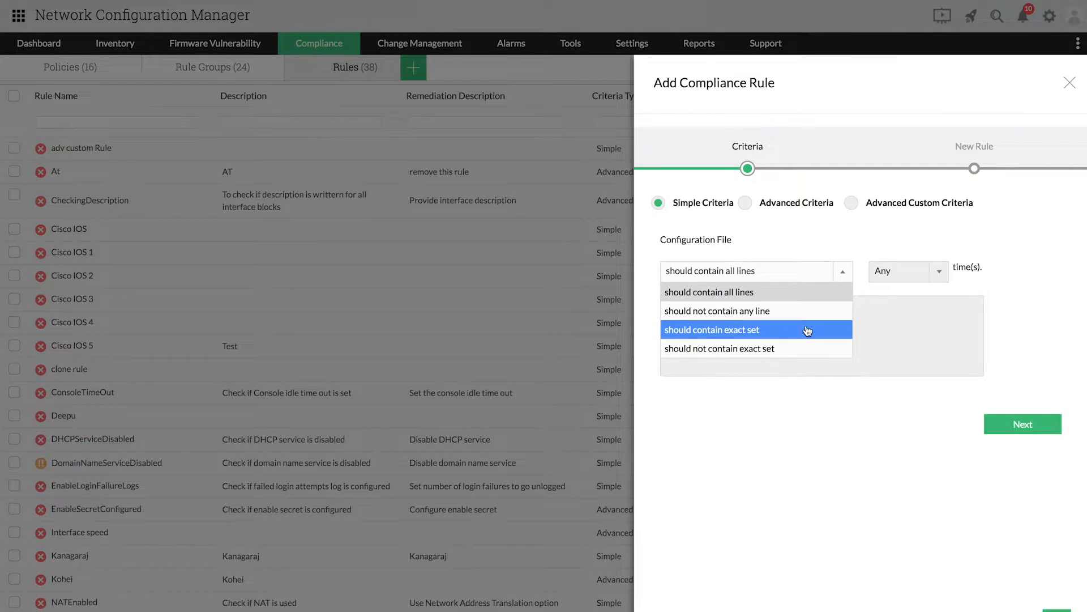
mouse_move(797, 348)
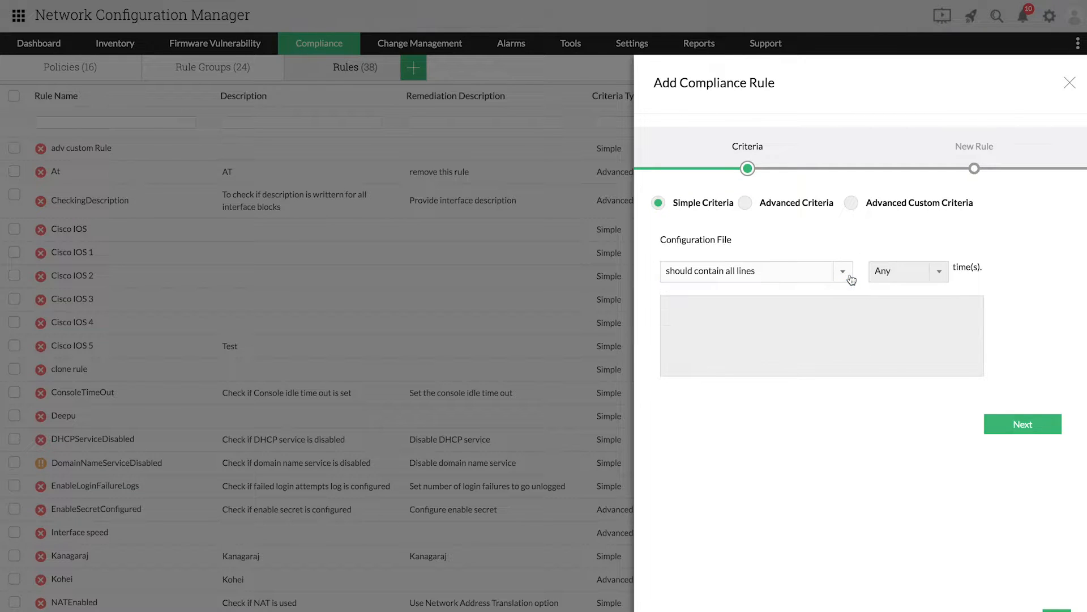
click(937, 271)
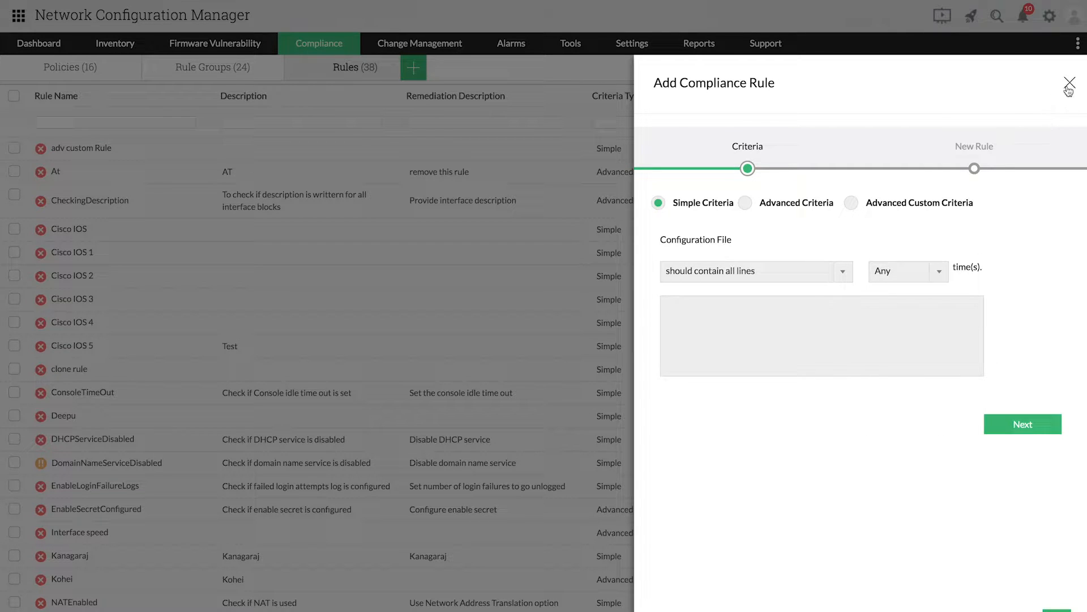
- Discard the new rule, filter rules by 'pub', and review NoPublicCommunity unchanged
click(1070, 83)
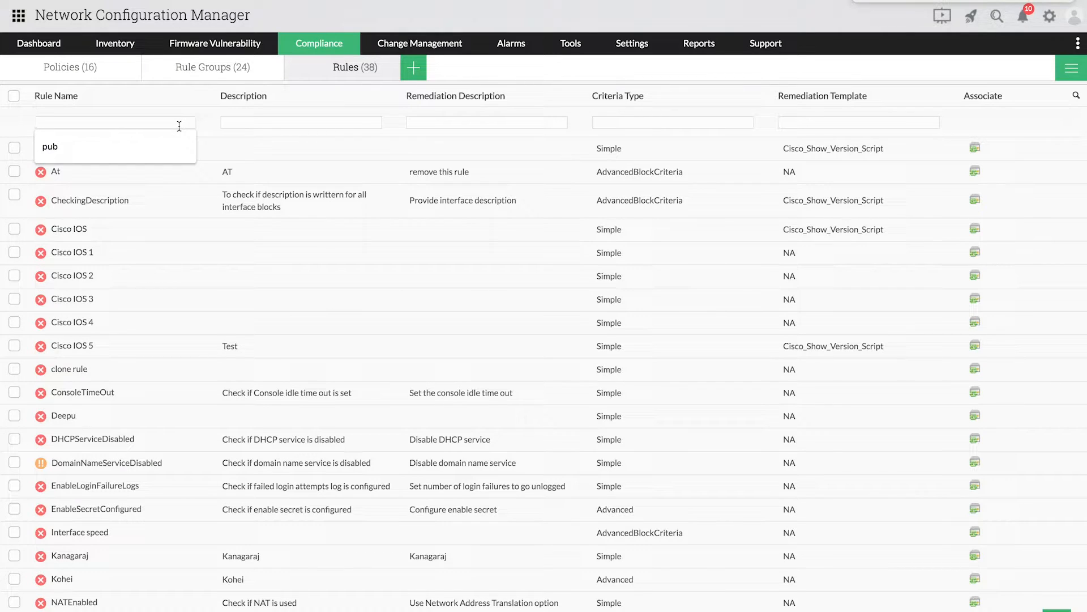
click(115, 146)
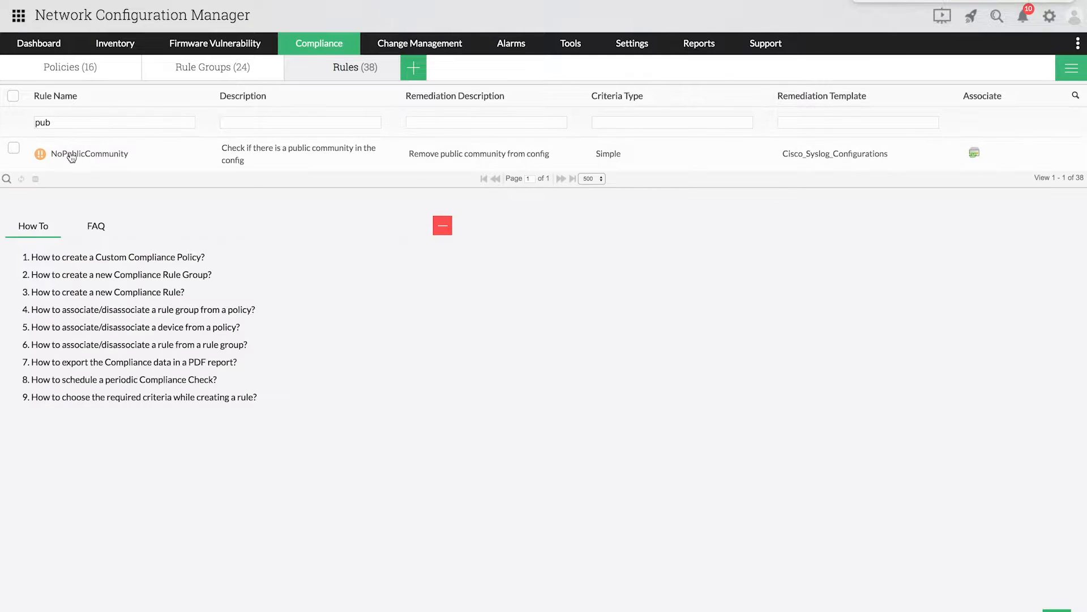
click(89, 154)
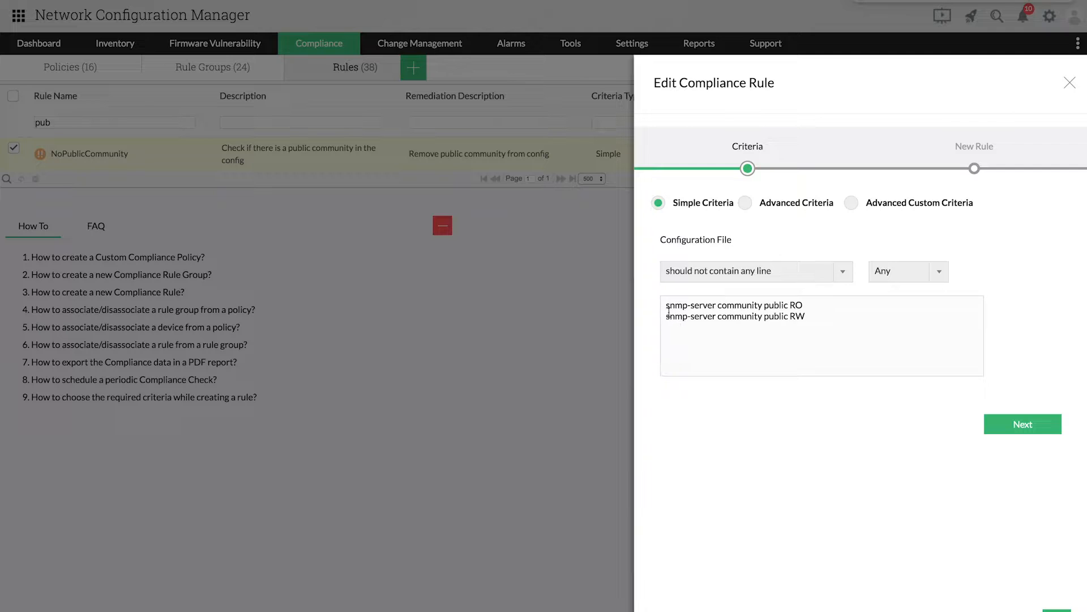
drag(668, 305, 804, 316)
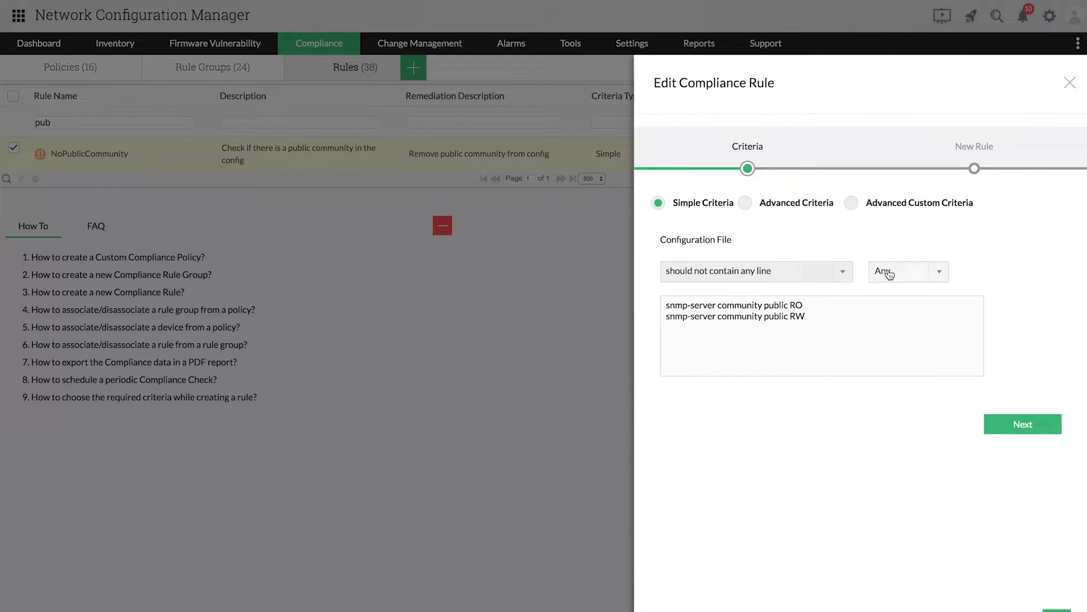
click(1069, 83)
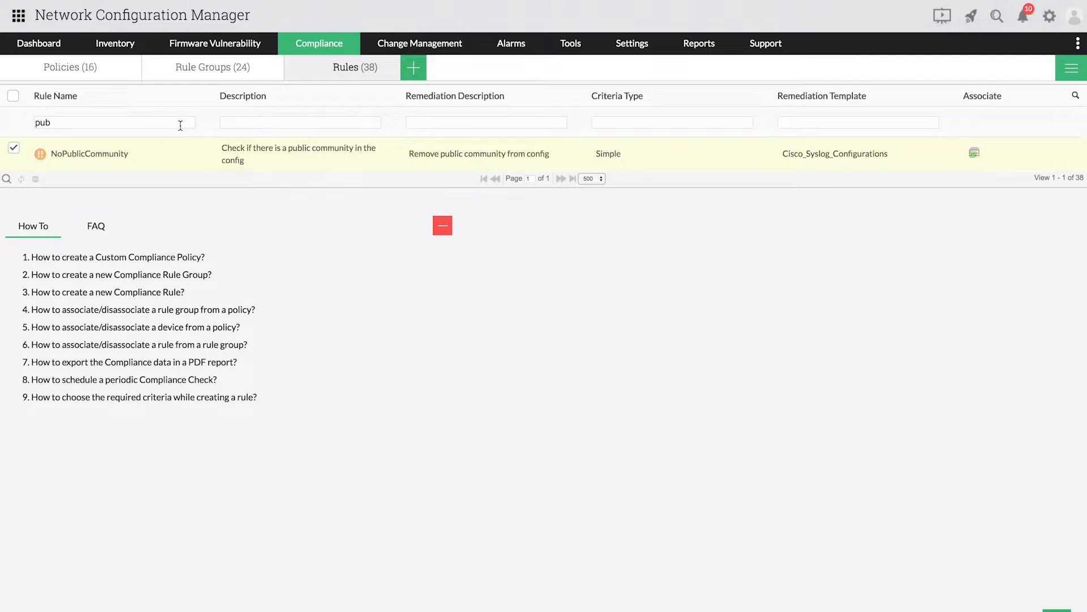
- Filter rules by 'en' and inspect EnableSecretConfigured's conditions and pattern without saving
text(enab)
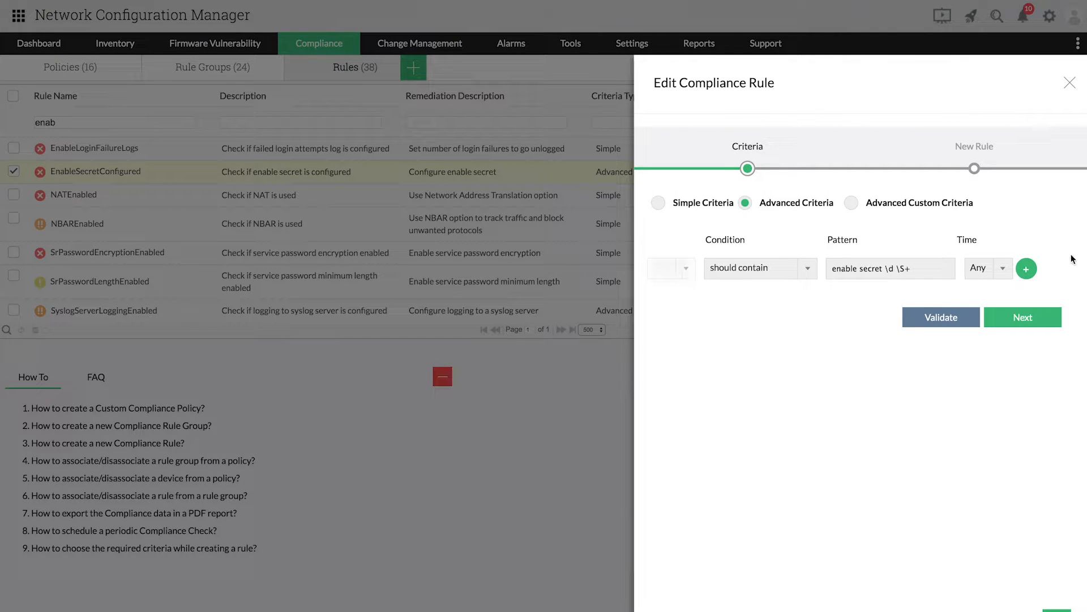
click(1026, 268)
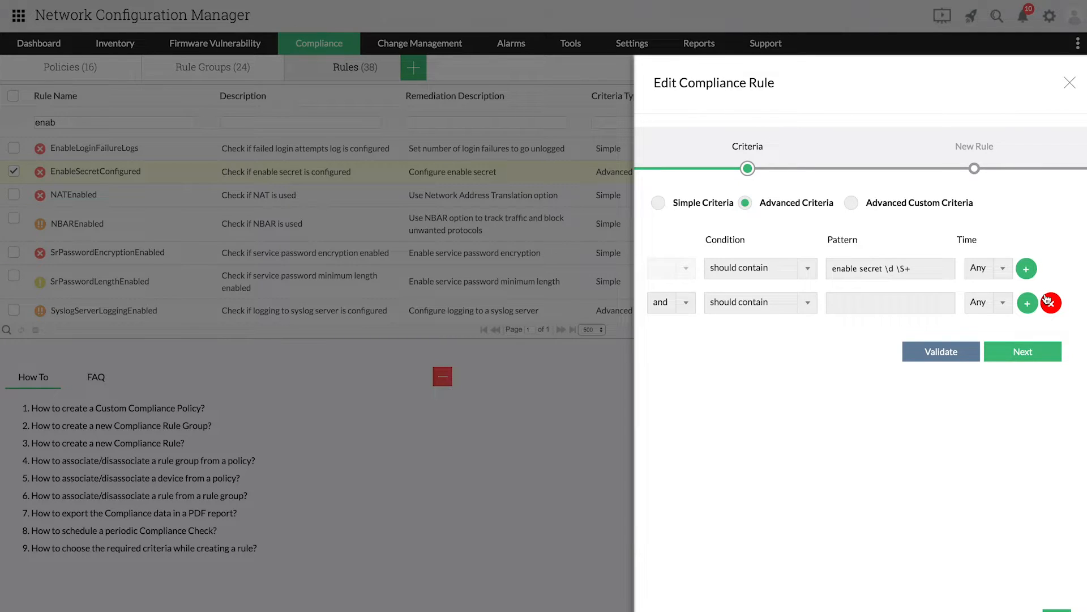
click(1049, 302)
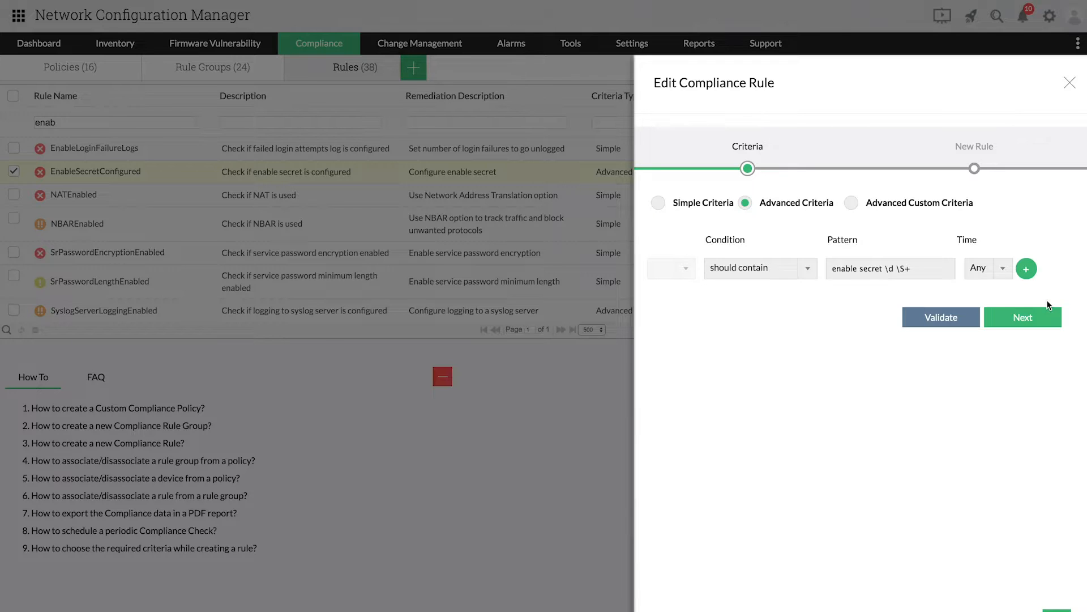
mouse_move(818, 293)
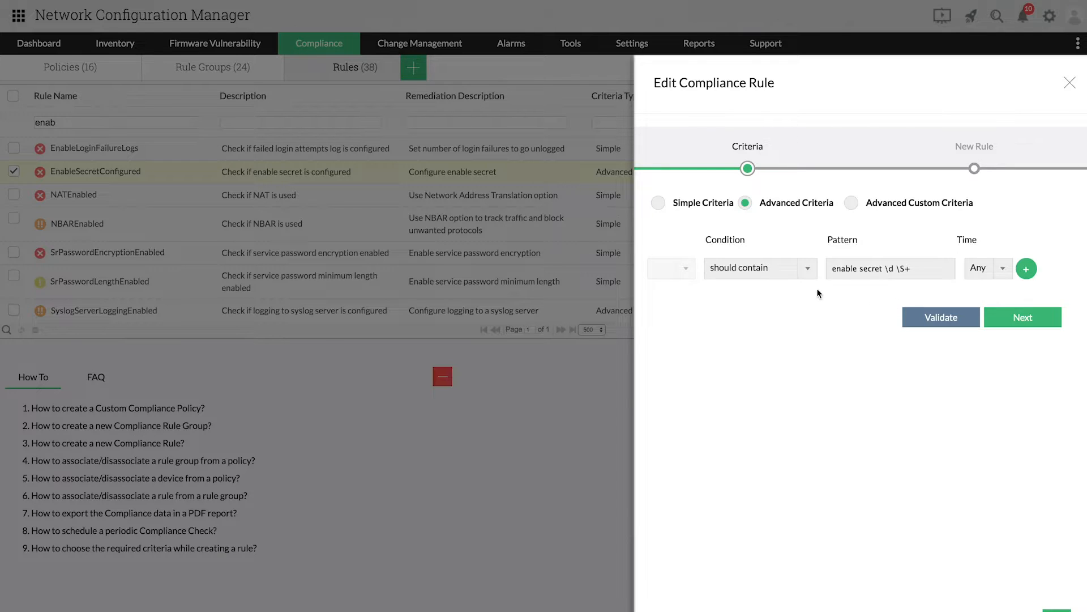
click(759, 268)
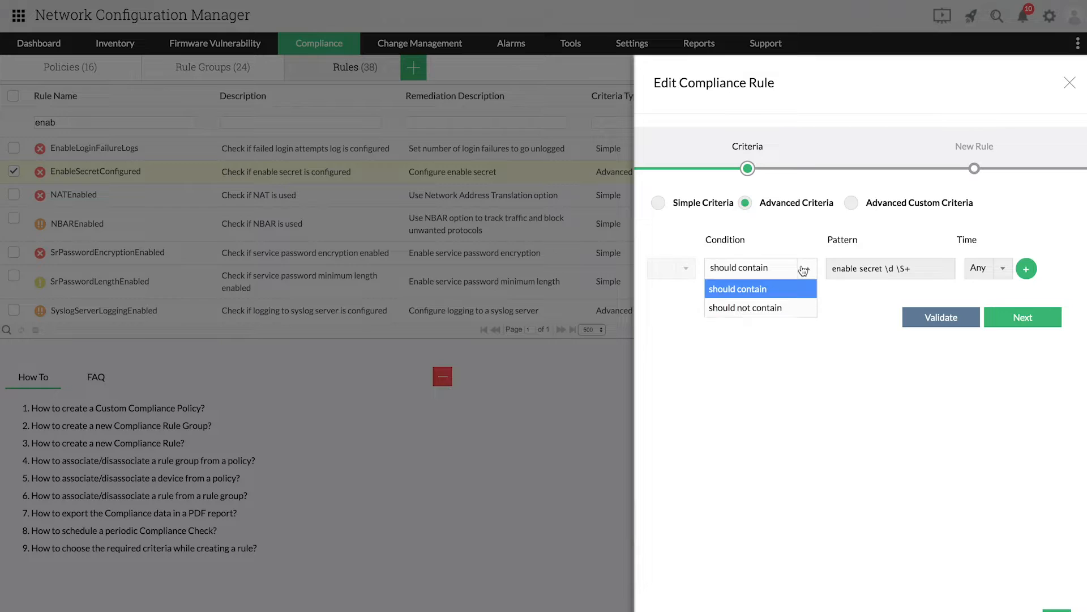
click(738, 288)
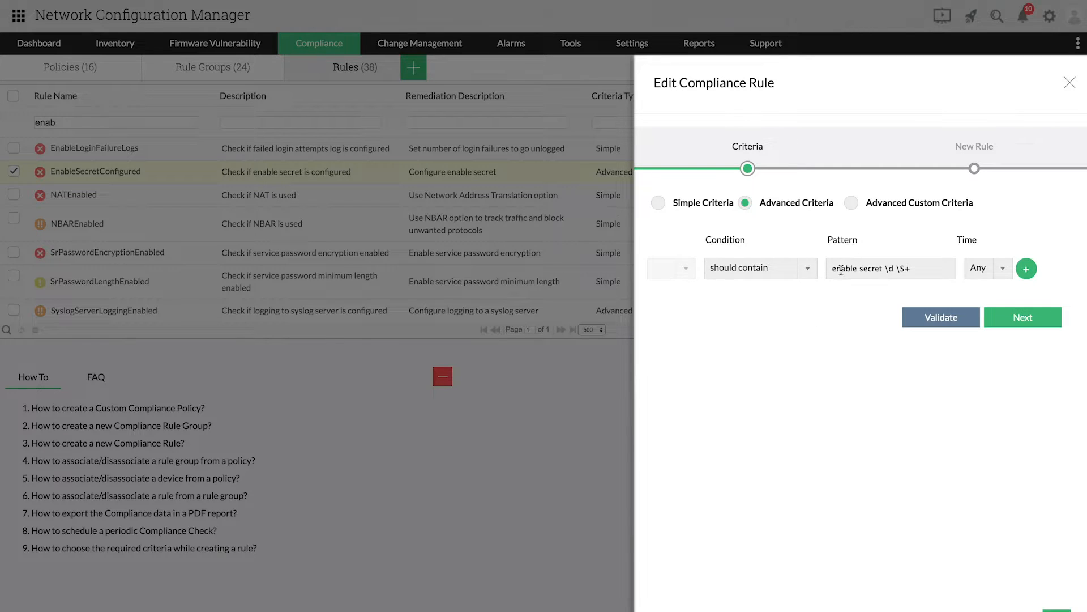
double_click(867, 268)
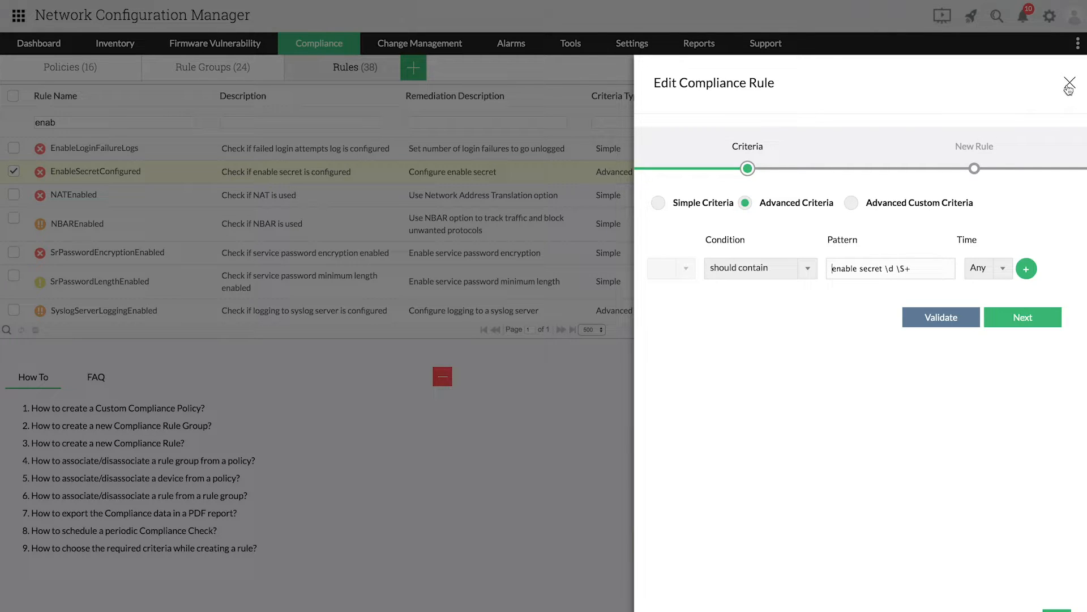
click(1069, 83)
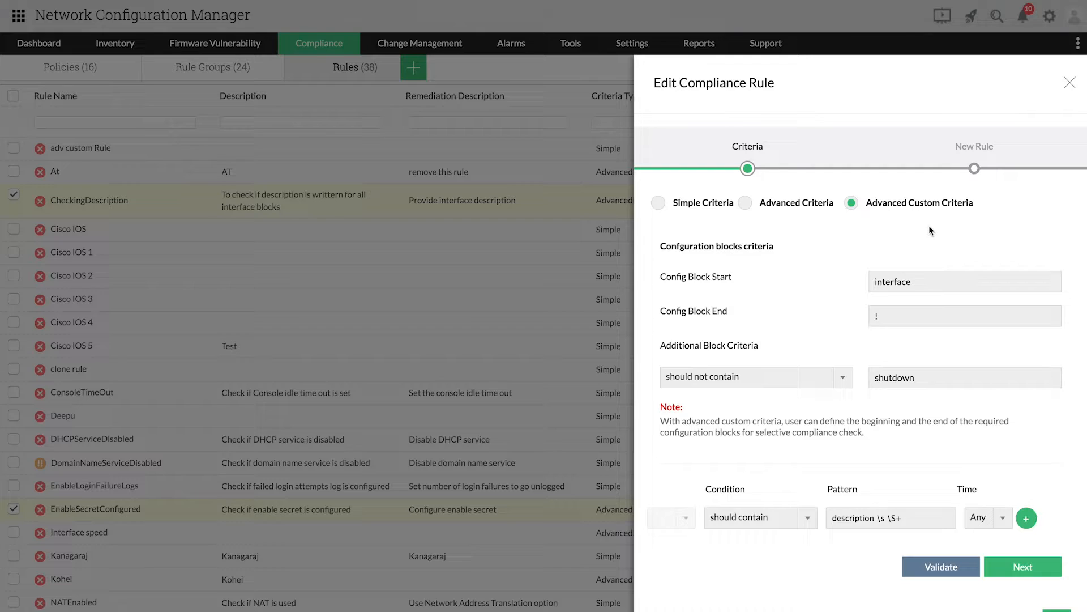
mouse_move(926, 233)
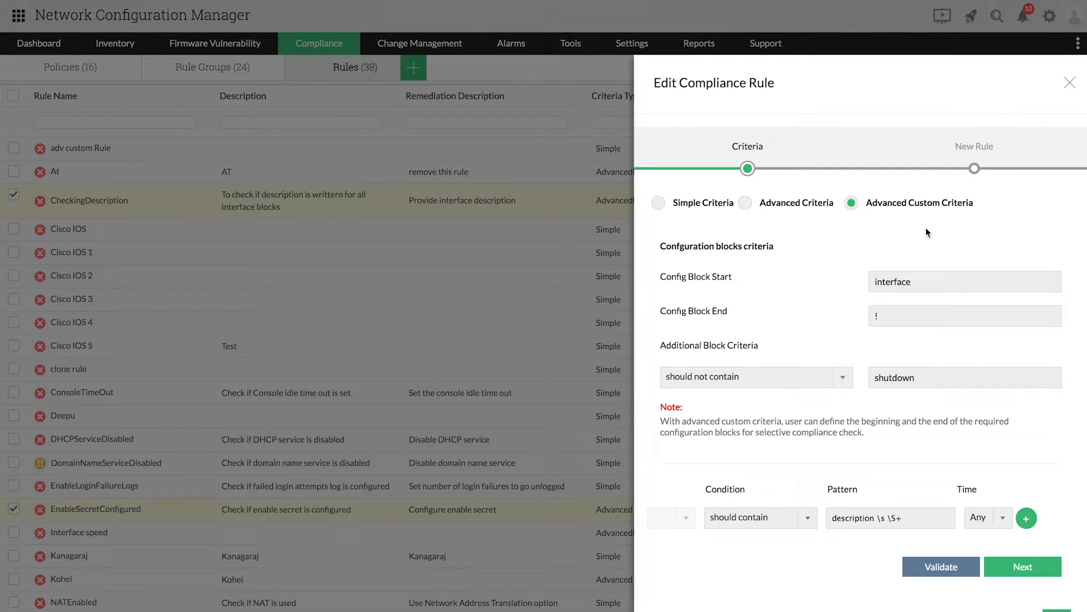
mouse_move(670, 293)
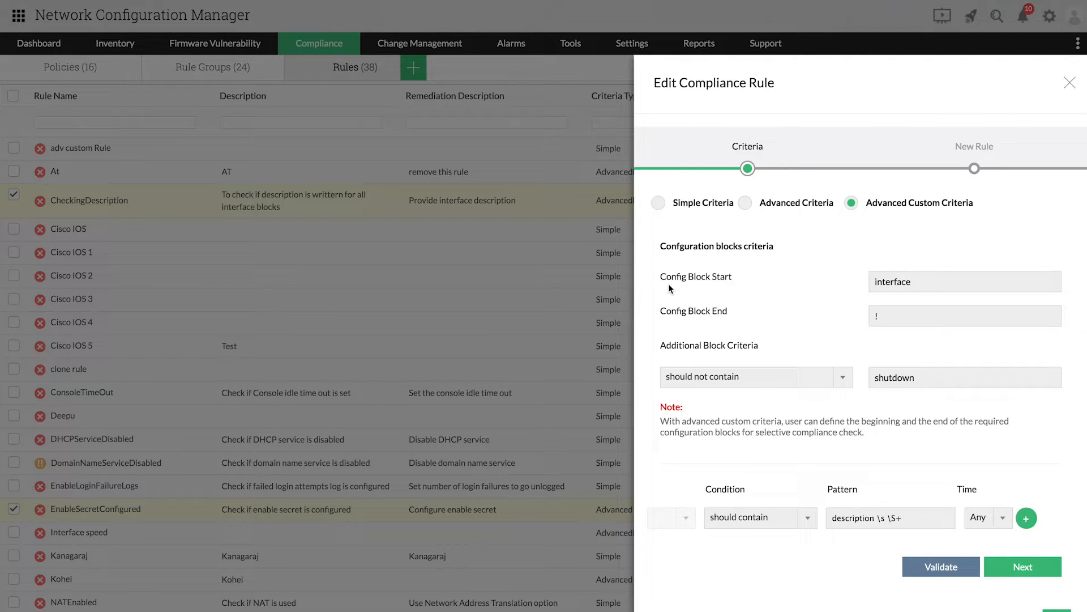
mouse_move(867, 308)
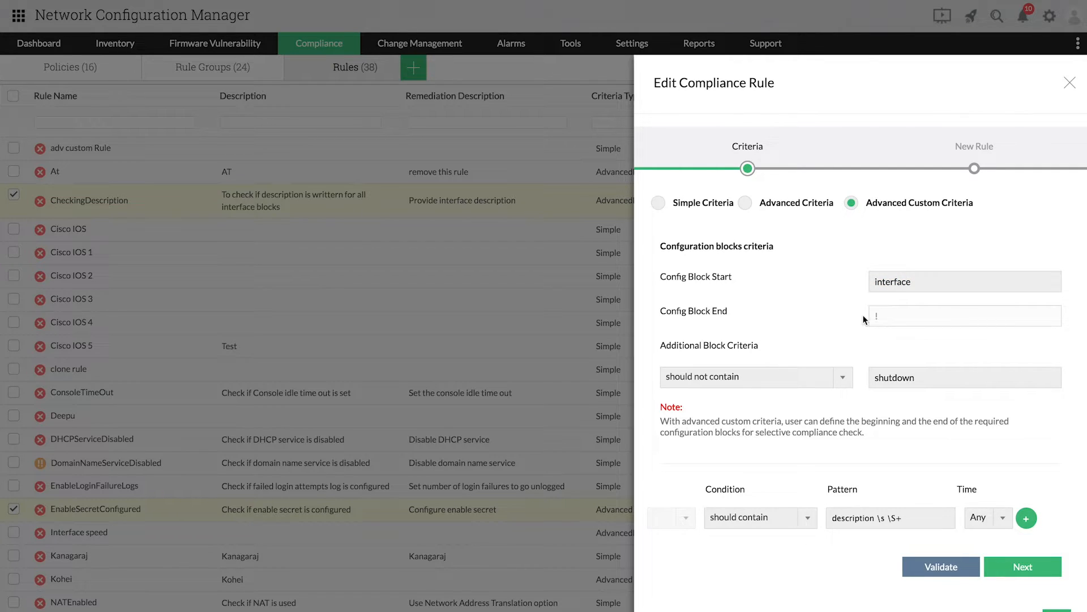
mouse_move(719, 361)
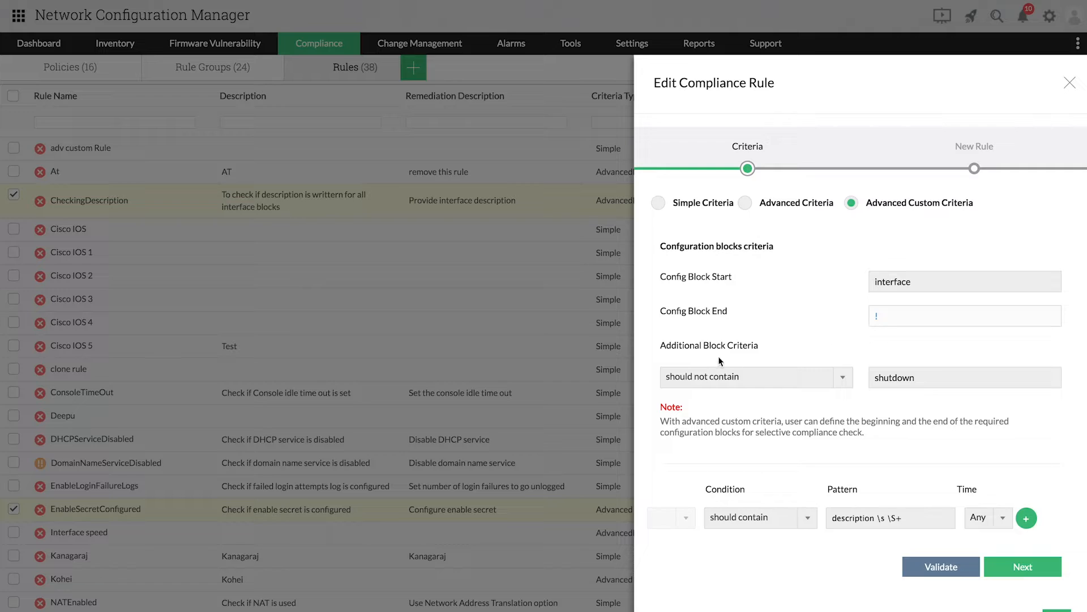
mouse_move(729, 355)
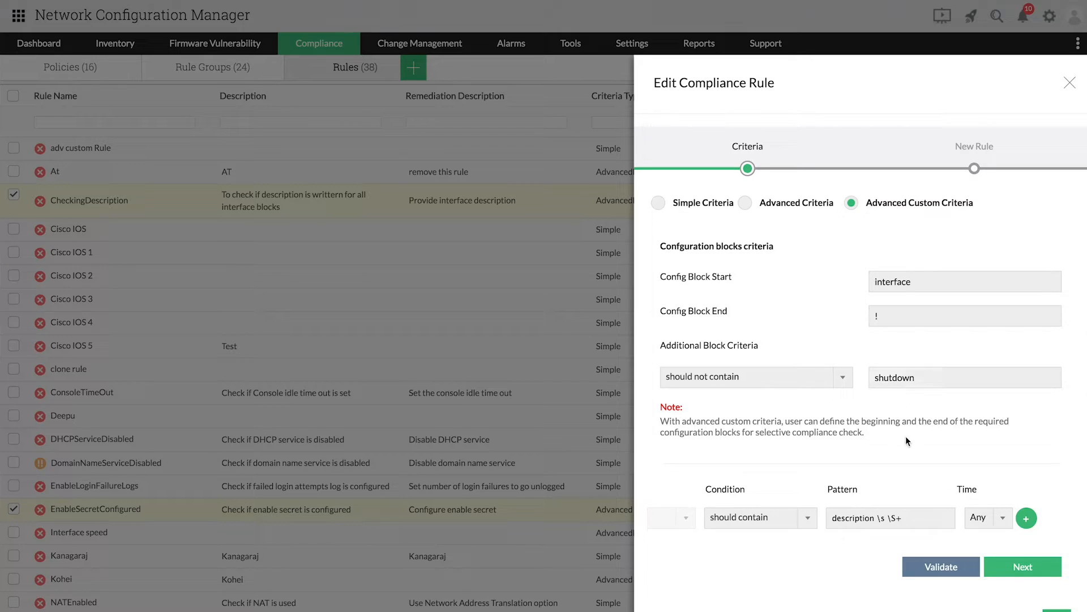
mouse_move(886, 478)
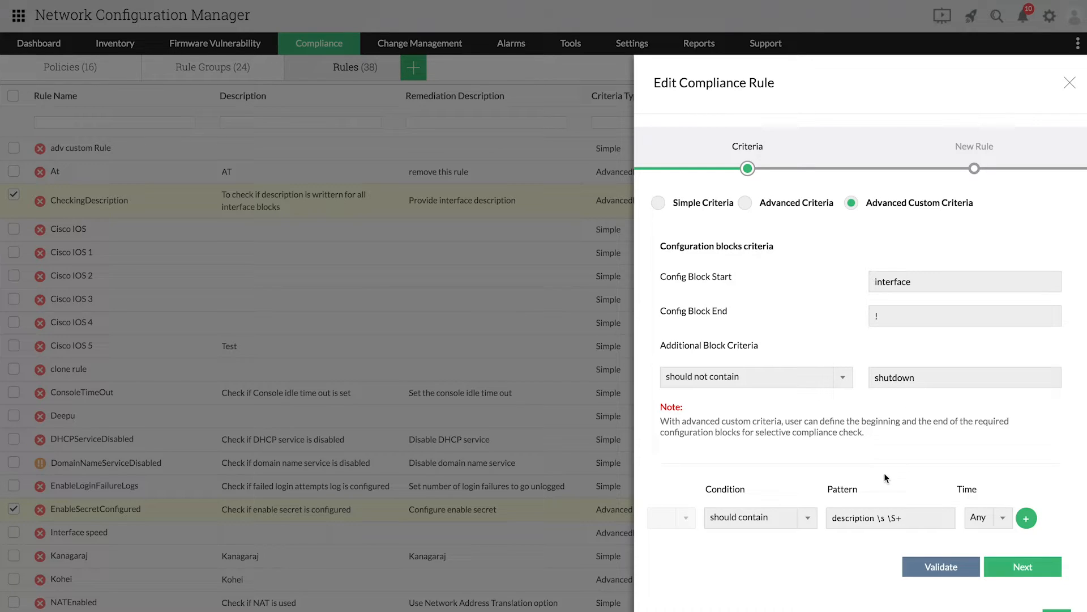
mouse_move(866, 536)
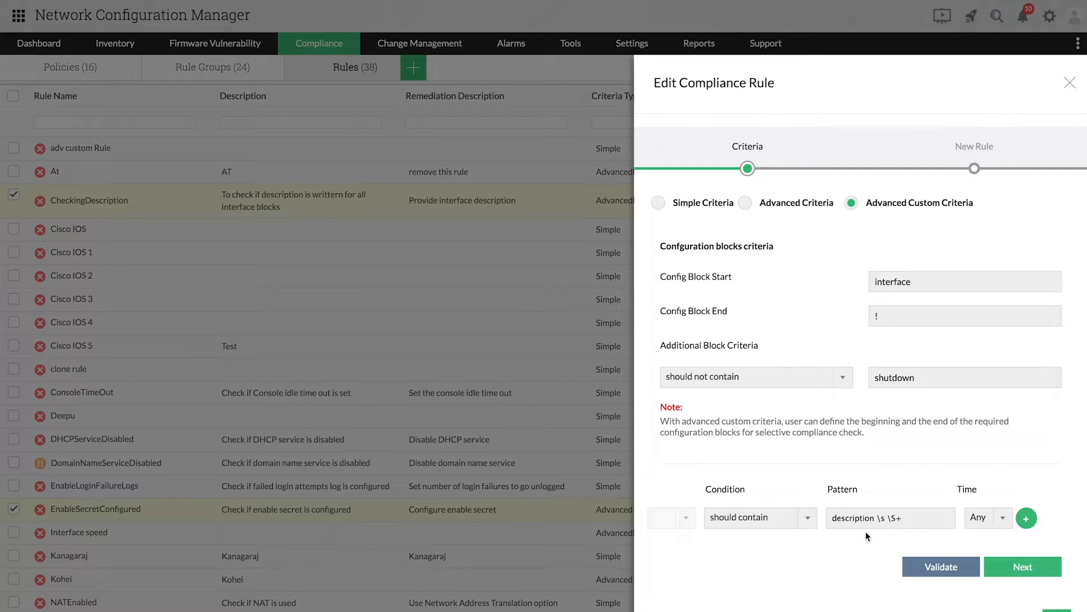
- Set CheckingDescription's severity to Critical, keeping Cisco_Show_Version_Script as remediation configlet
click(1022, 565)
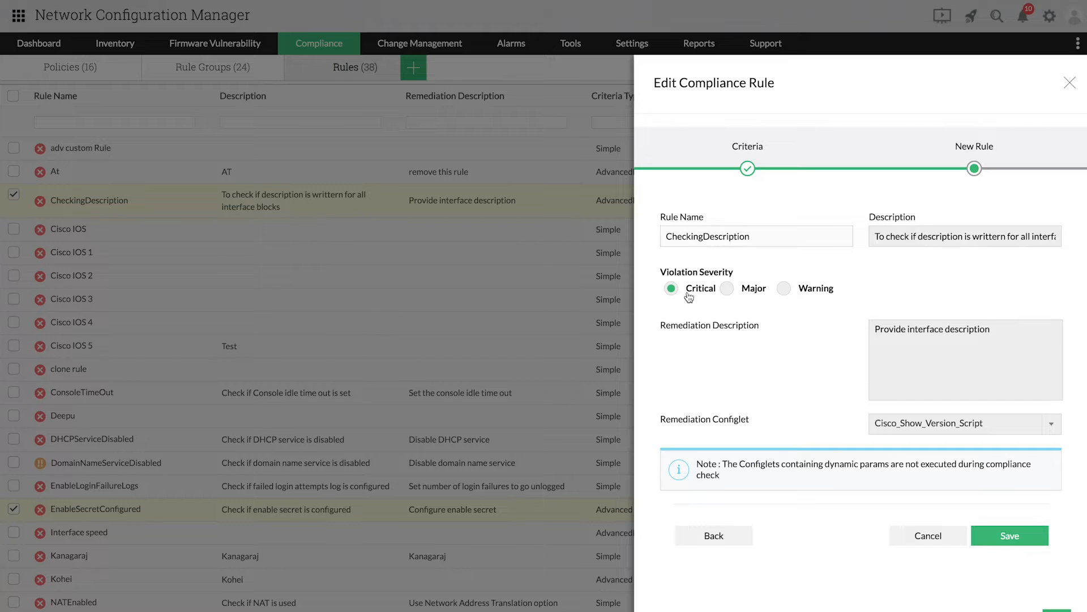
click(727, 288)
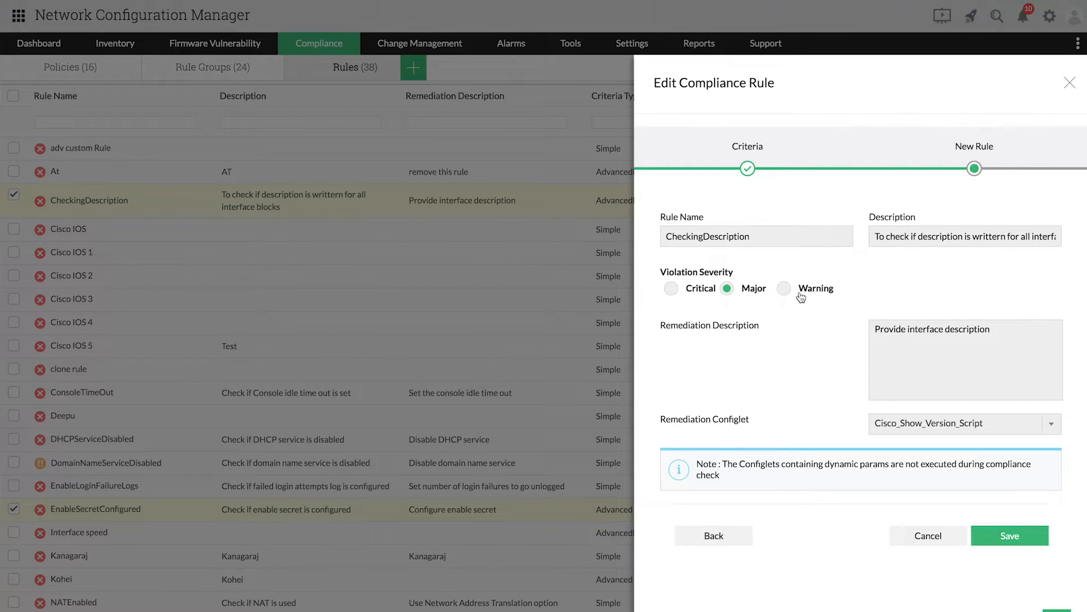
click(670, 287)
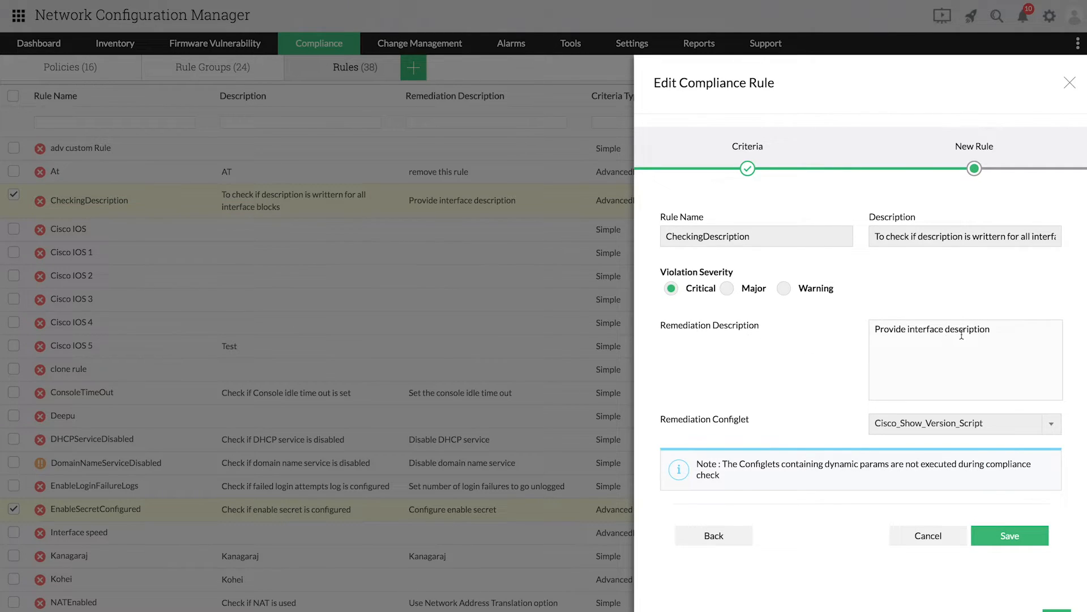
mouse_move(837, 389)
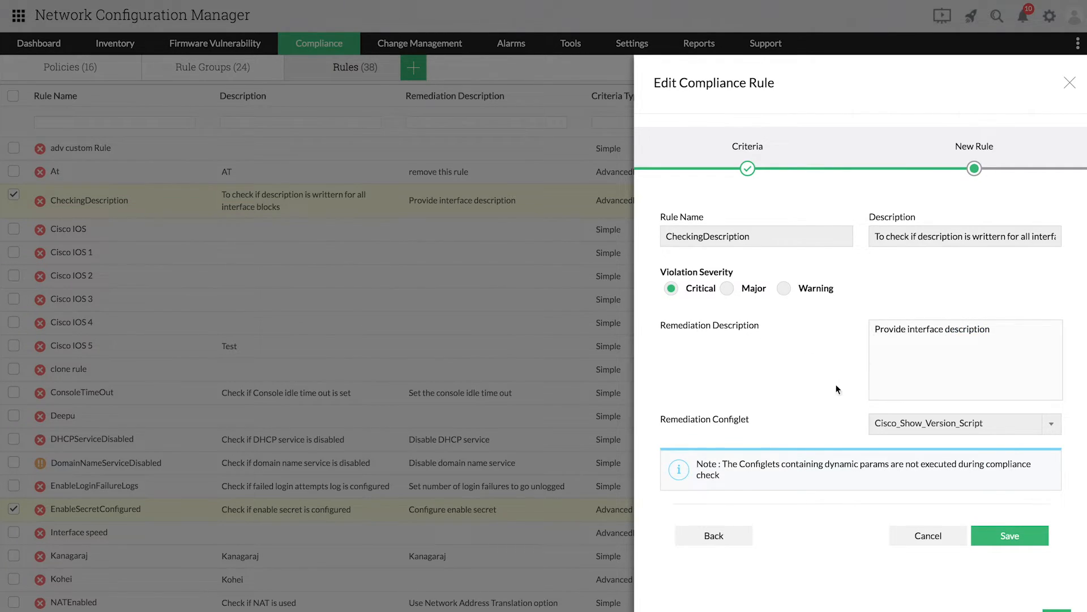
mouse_move(738, 438)
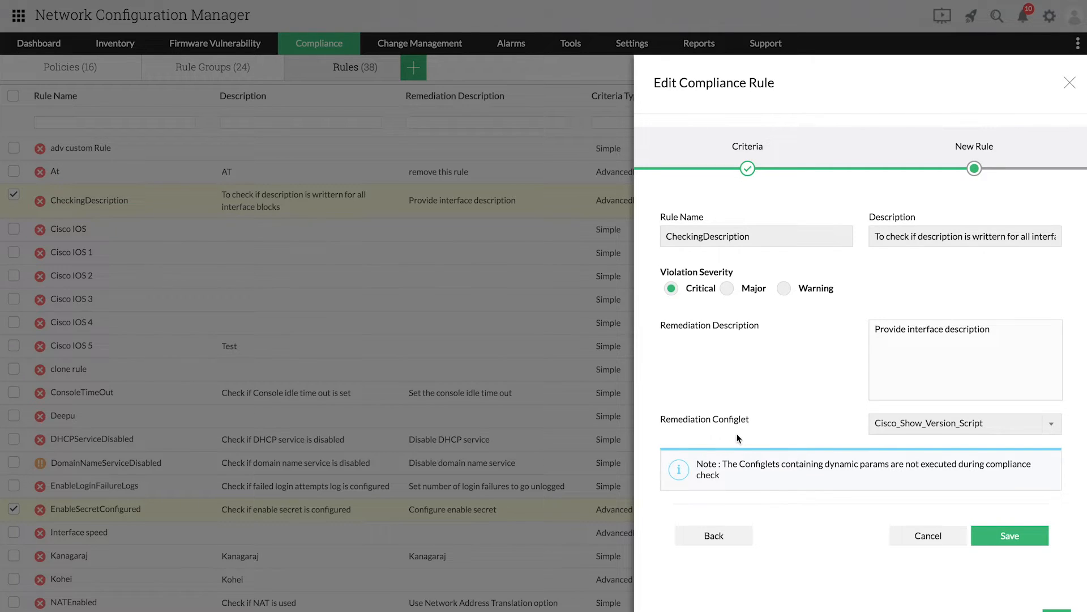
click(1051, 423)
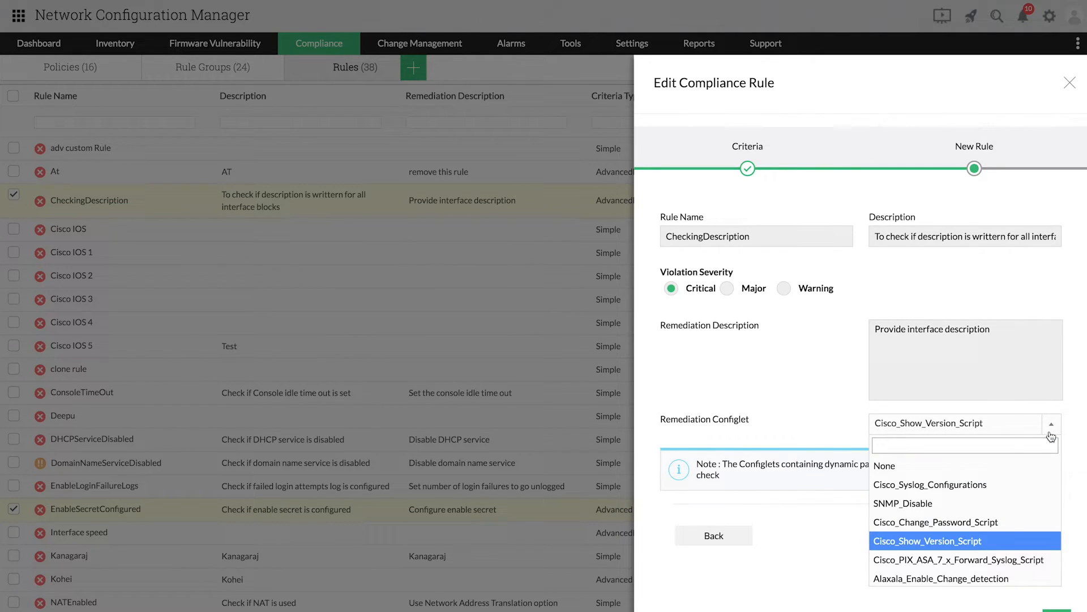
click(927, 540)
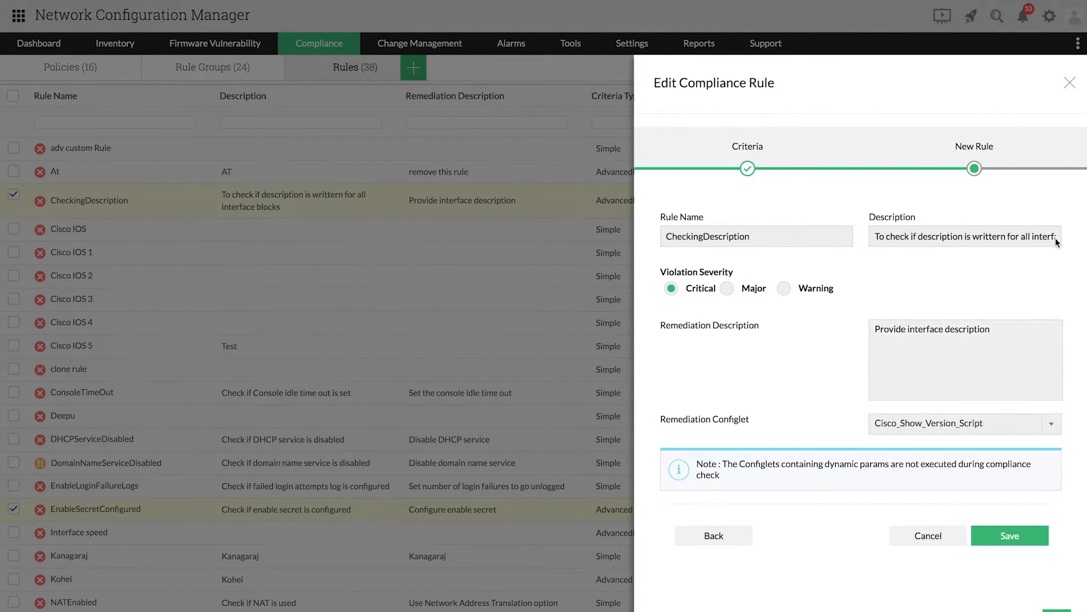
- Save the CheckingDescription rule and list the 24 compliance rule groups
click(927, 534)
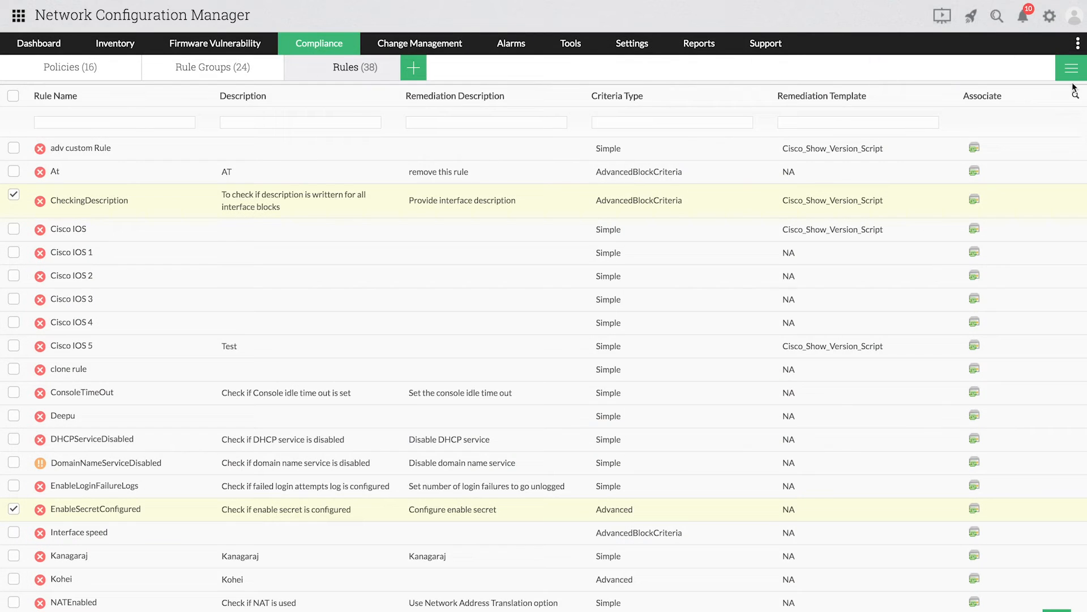
mouse_move(744, 263)
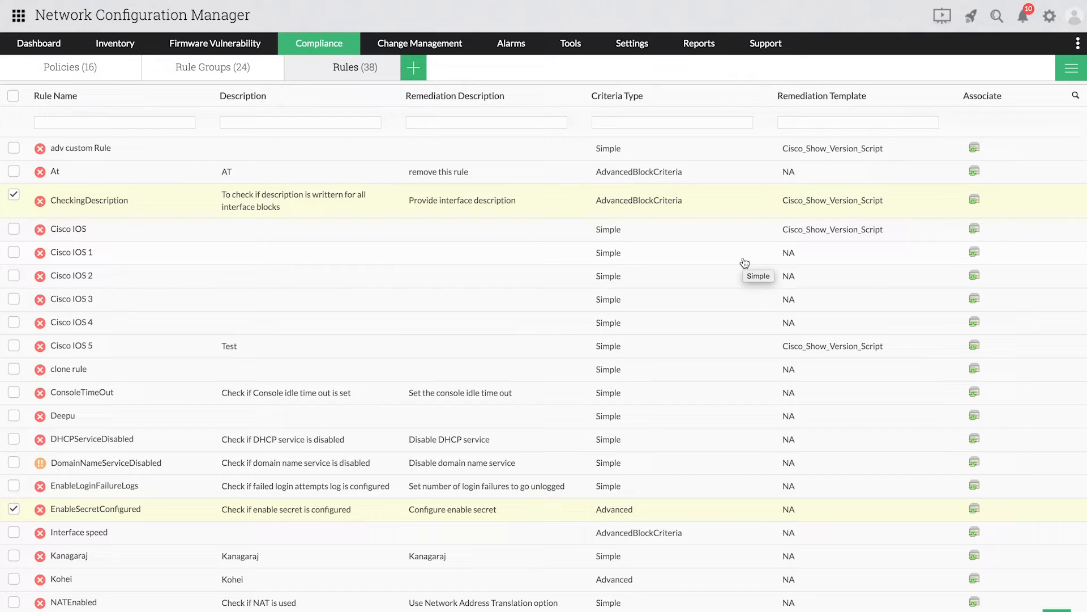
mouse_move(198, 80)
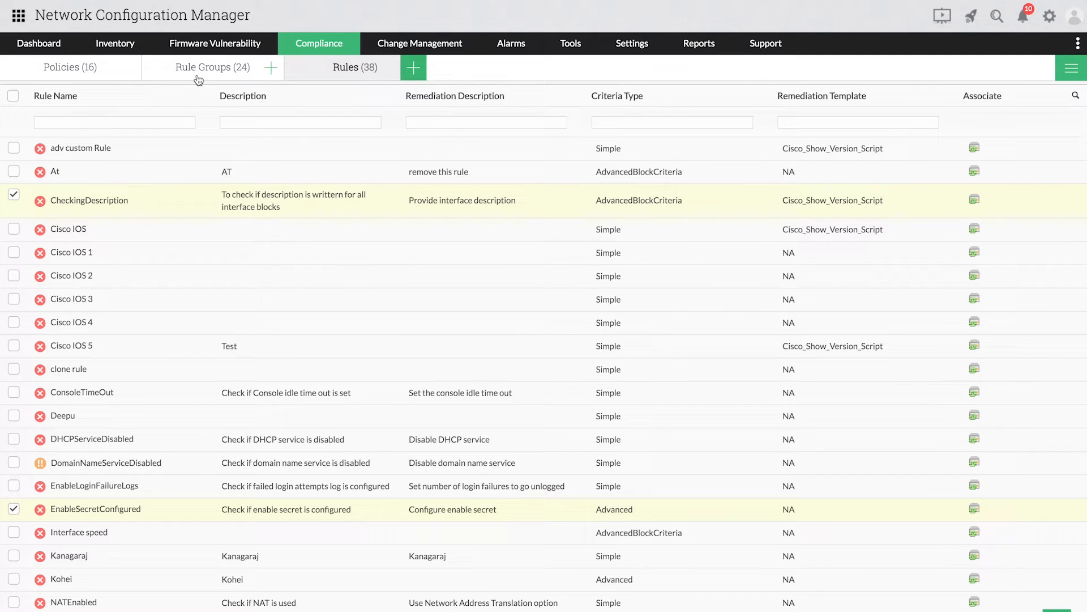
click(203, 67)
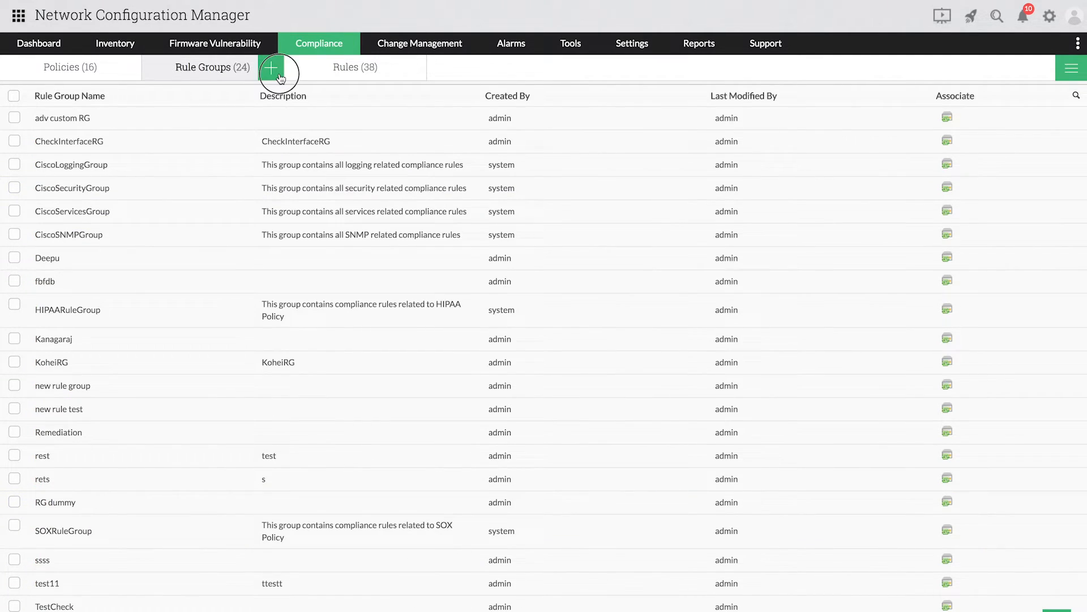
click(271, 67)
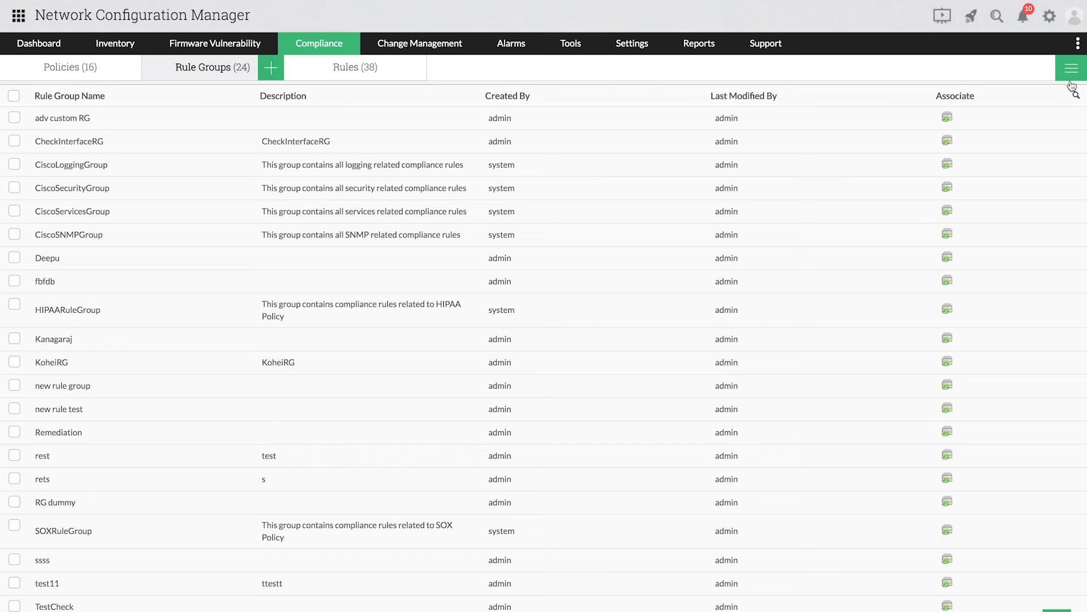
mouse_move(87, 77)
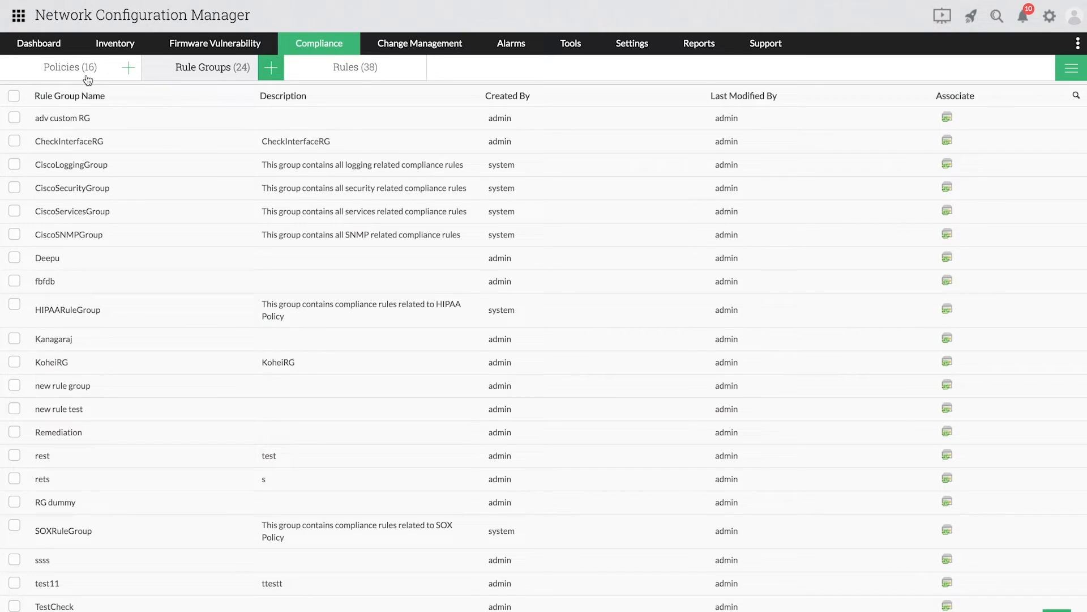
- Create policy 'cisco', described 'cisco compliance', on Running configuration flagging any rule violation
click(62, 67)
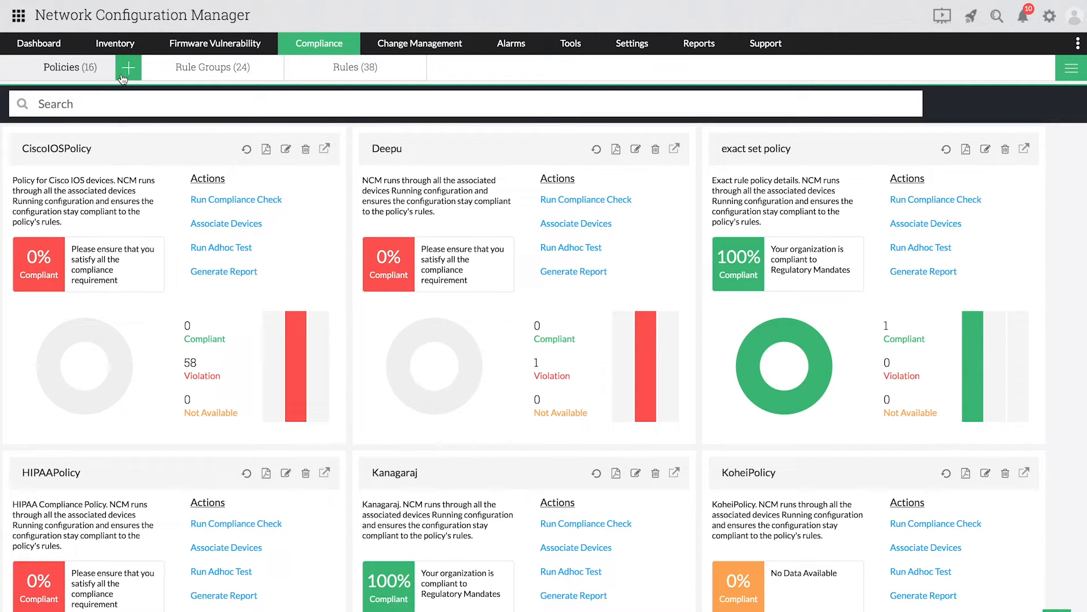
click(129, 68)
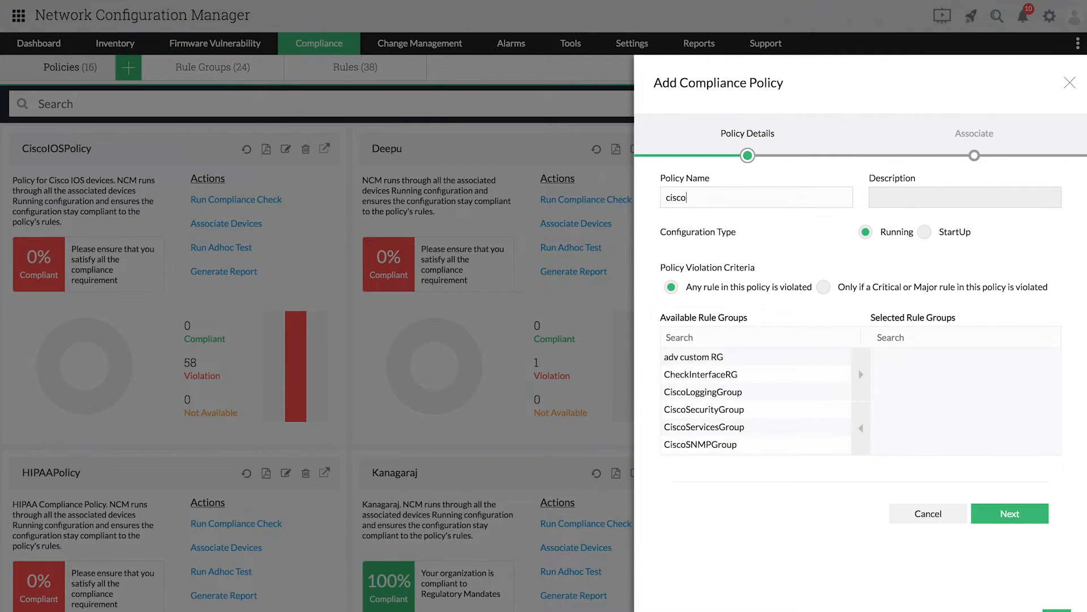
text(cisco)
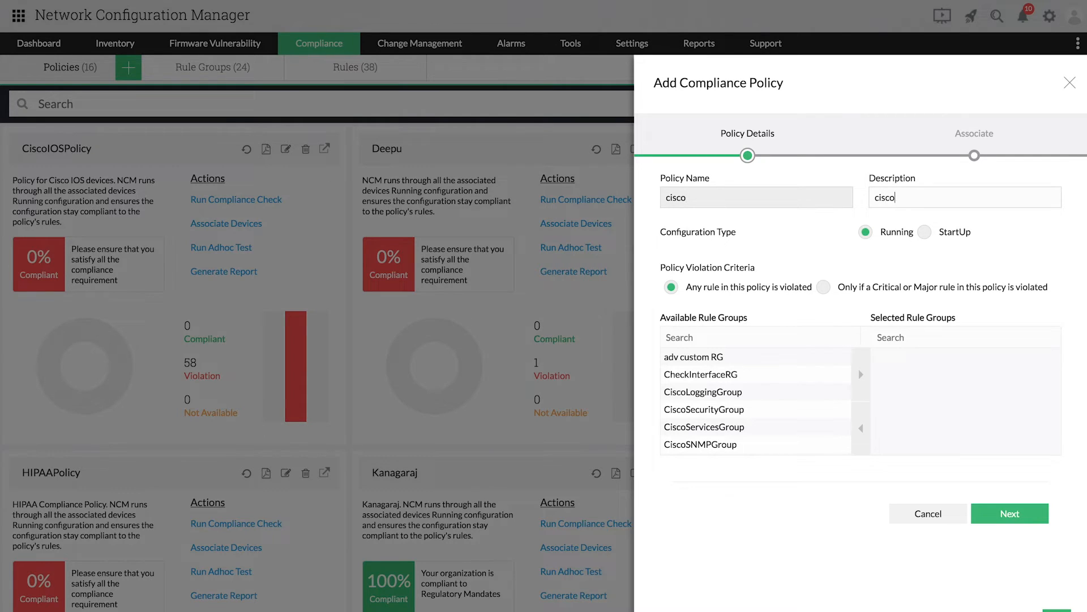
text(compliance)
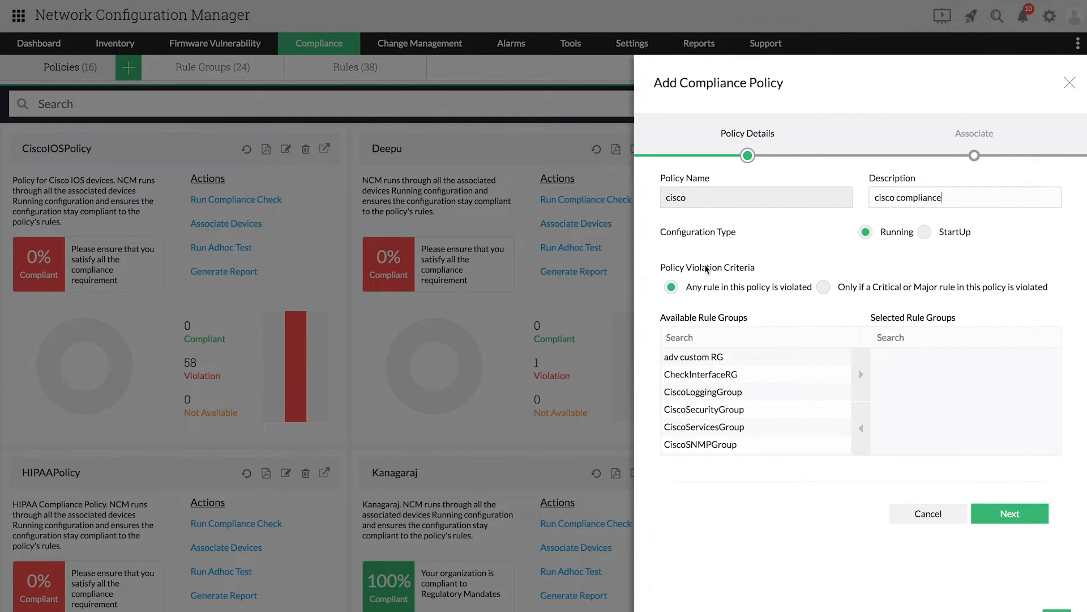
mouse_move(671, 247)
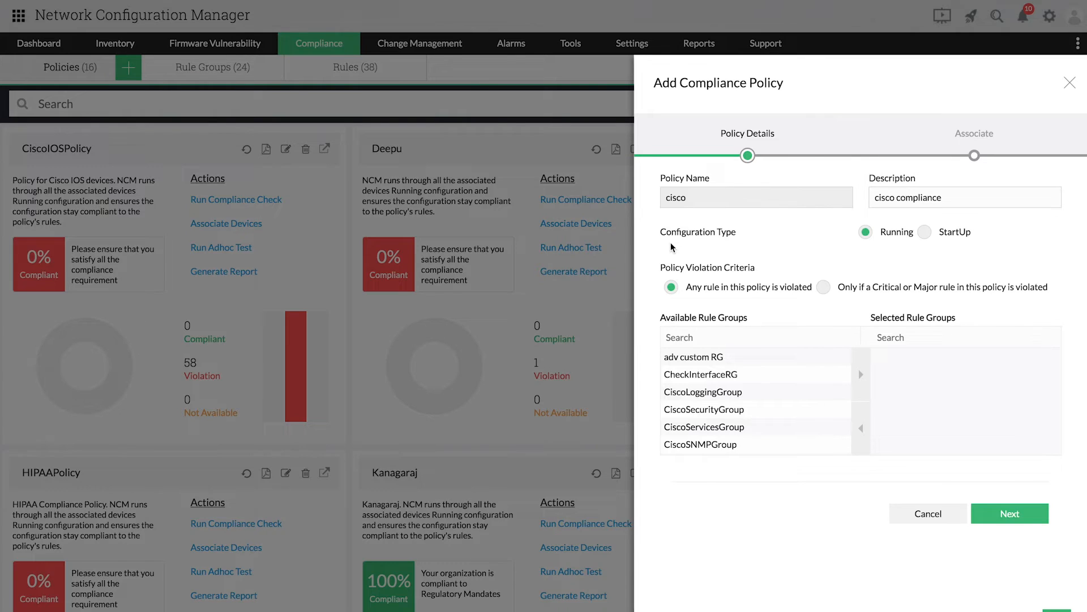
click(964, 197)
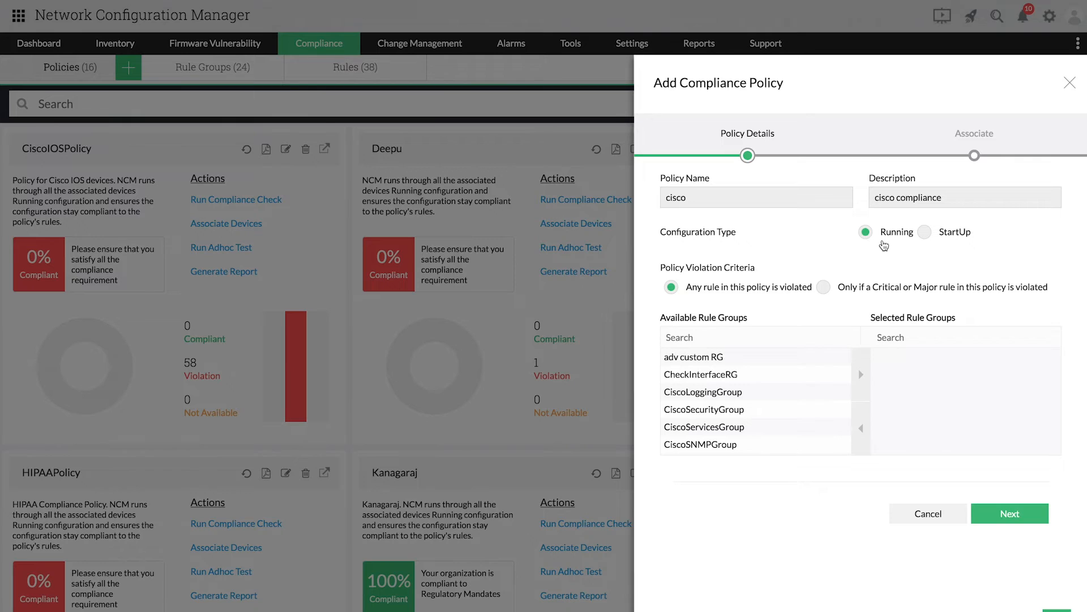
mouse_move(793, 296)
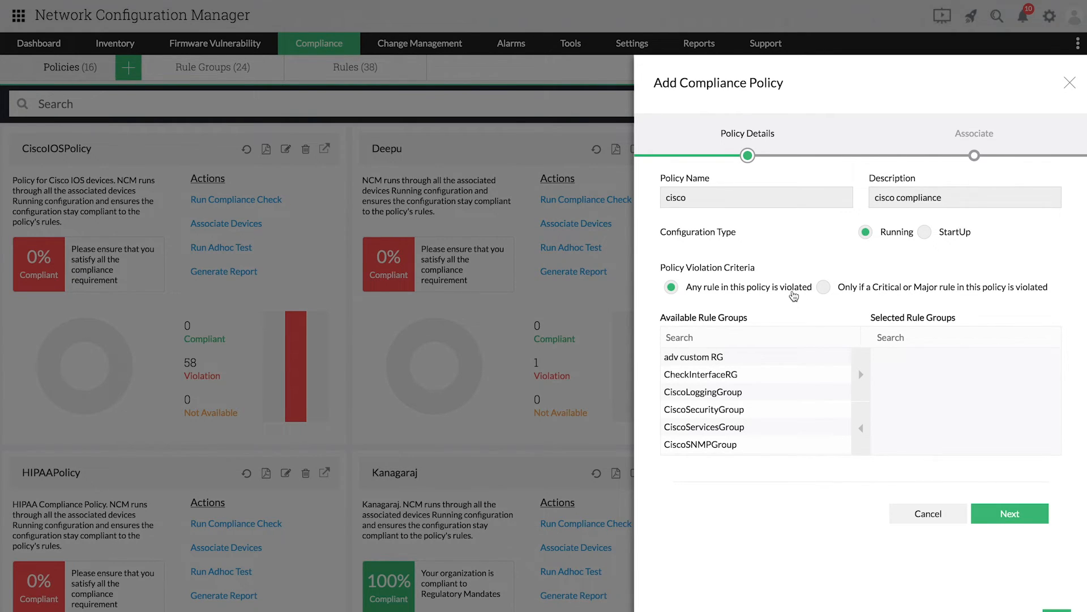
click(824, 286)
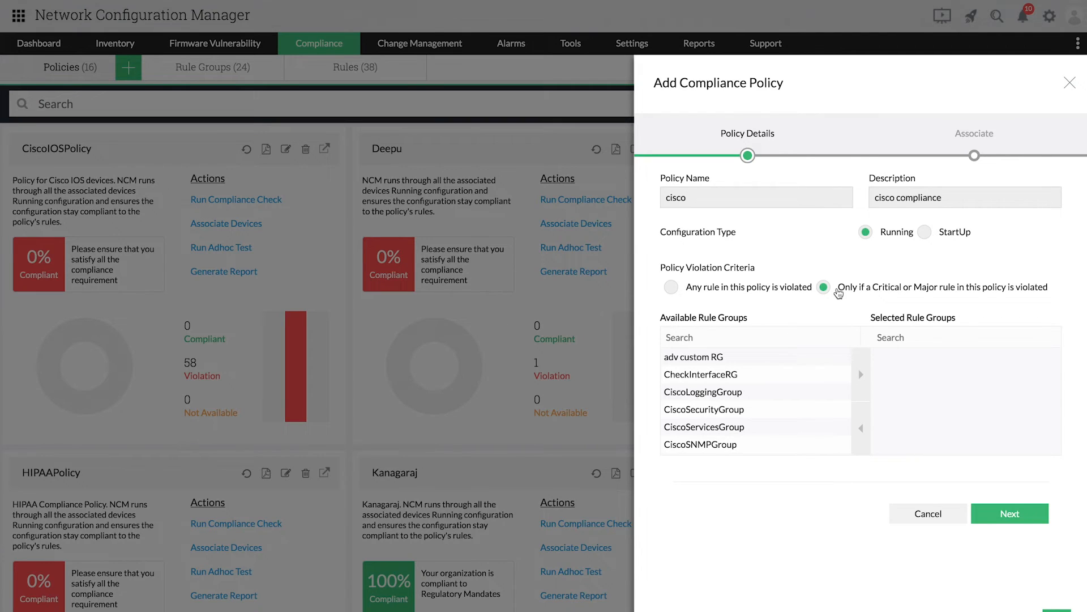
click(672, 287)
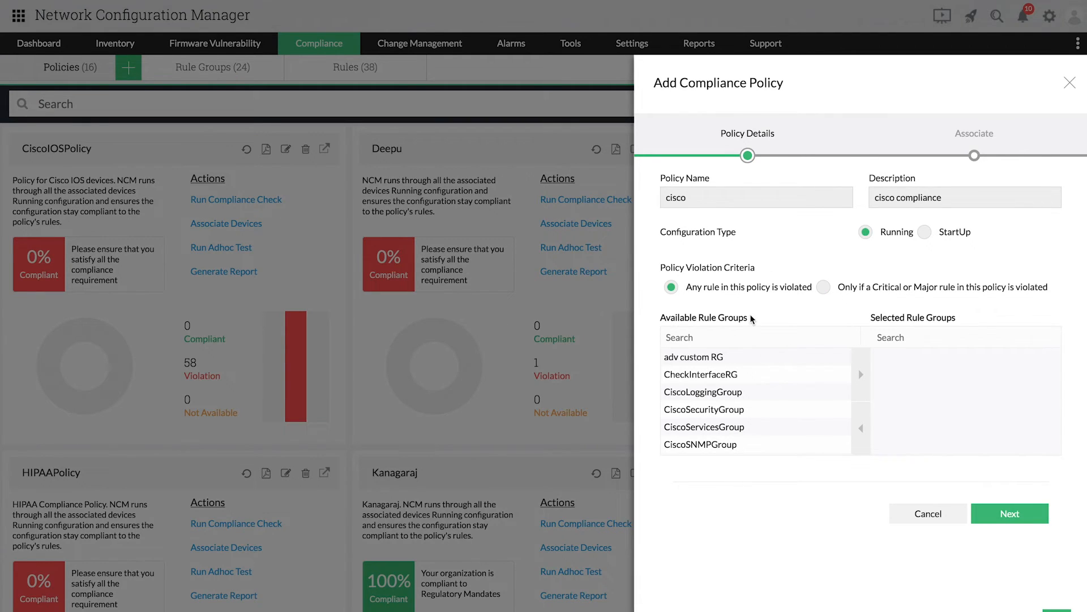
- Add CheckInterfaceRG and CiscoSecurityGroup as the cisco policy's rule groups
click(701, 373)
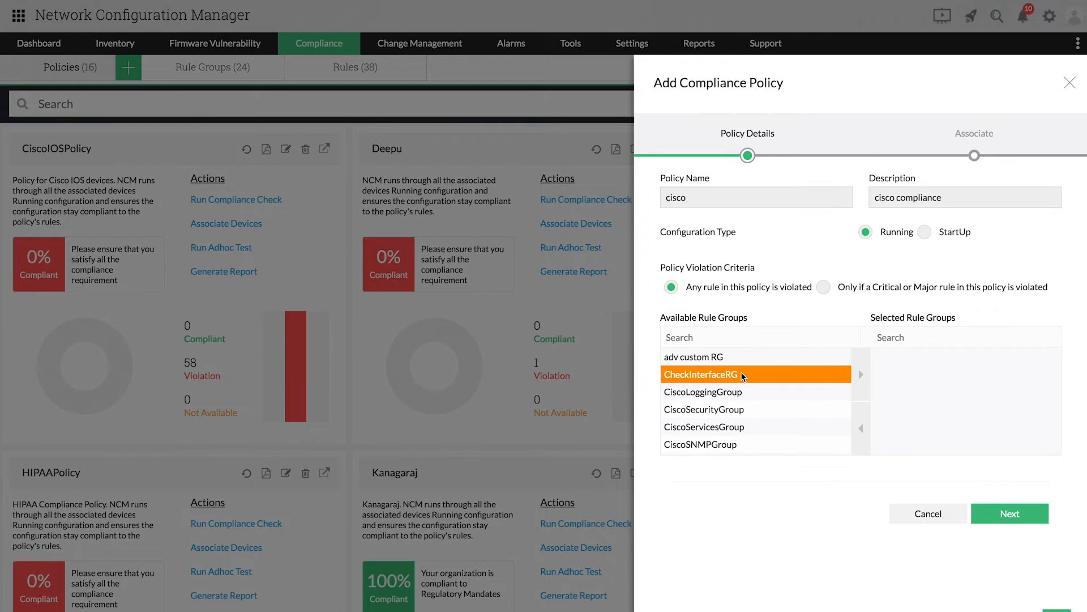
click(862, 373)
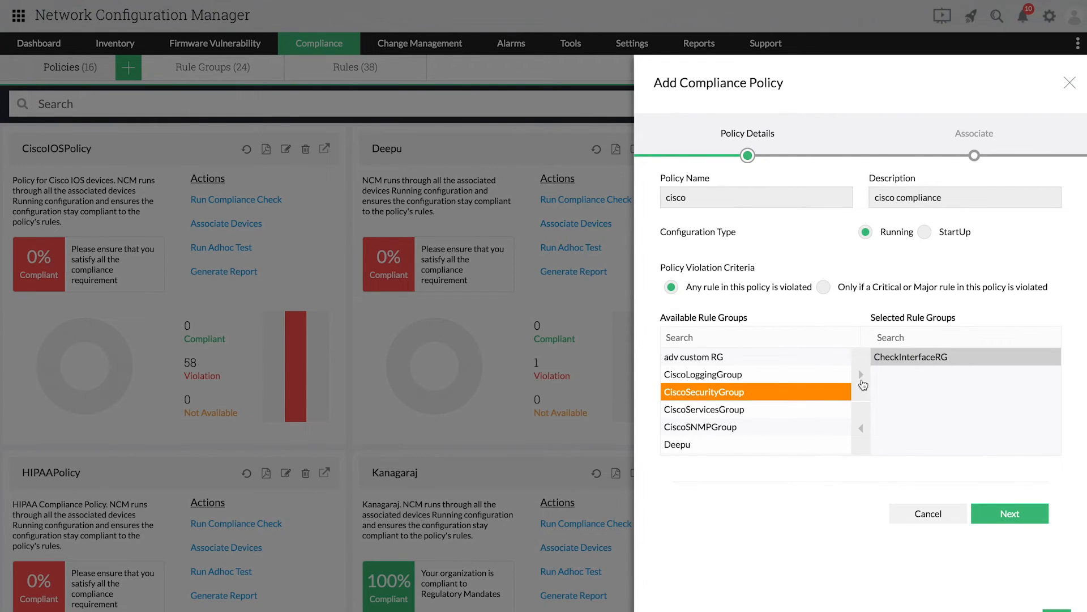
click(861, 373)
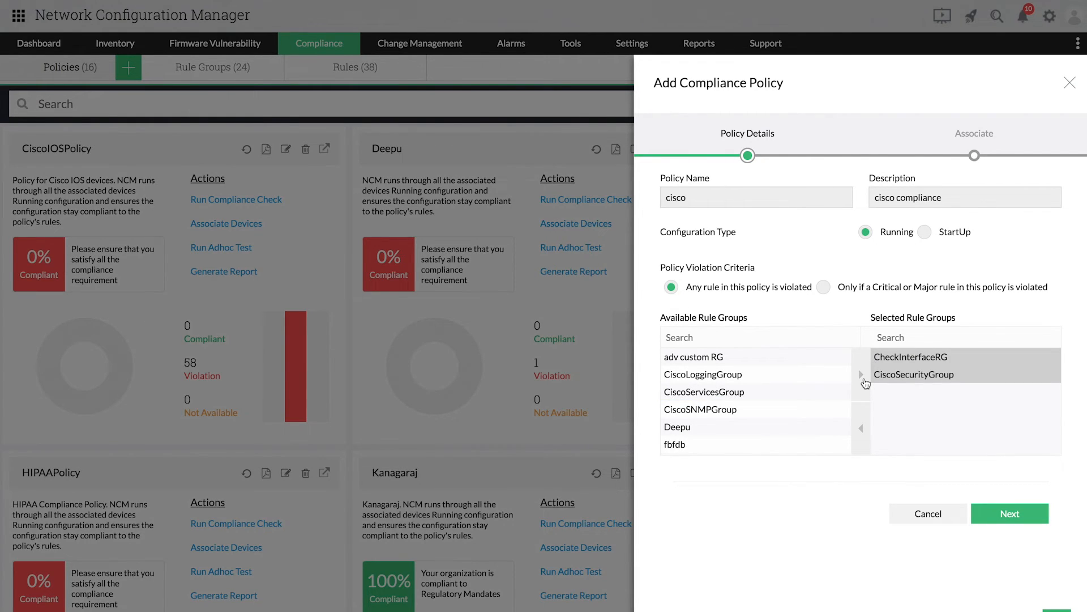
click(1010, 513)
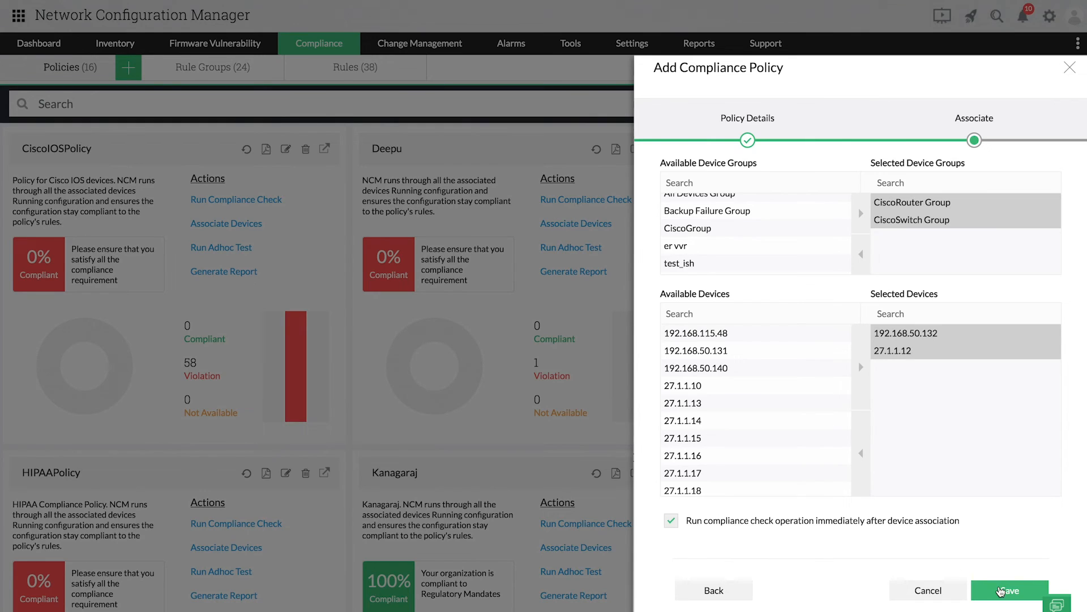
- Save the cisco policy and open the Compliance Report showing 58 violating devices
click(1009, 590)
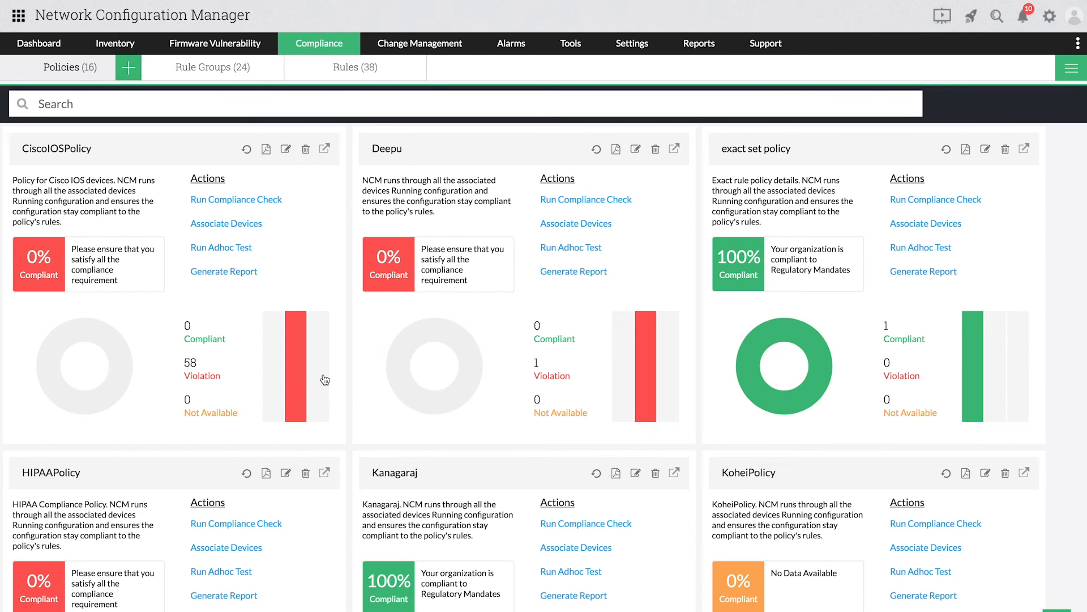
mouse_move(606, 137)
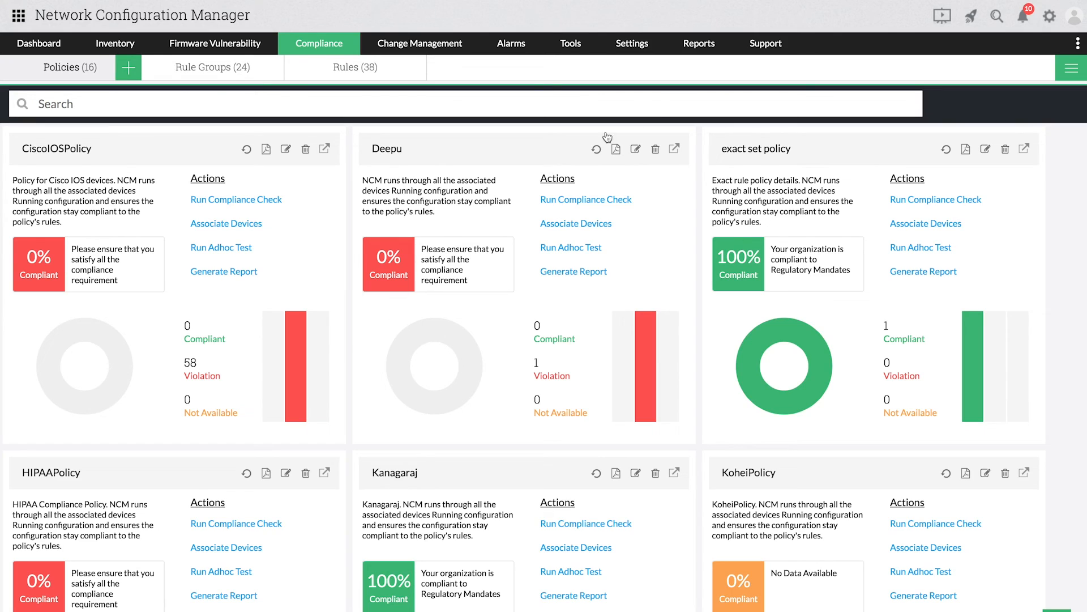
click(699, 43)
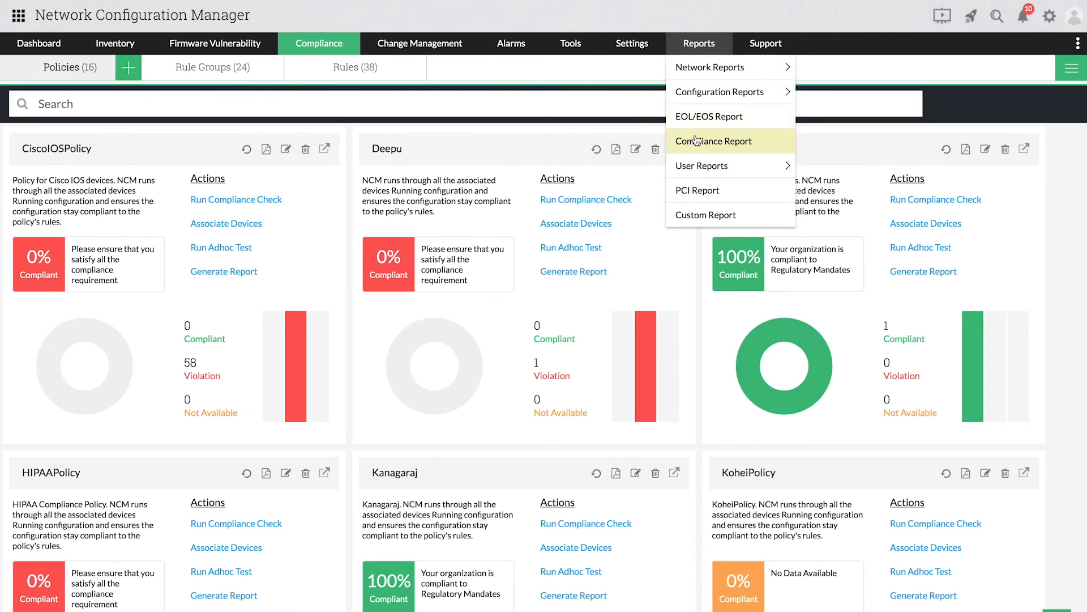
click(713, 141)
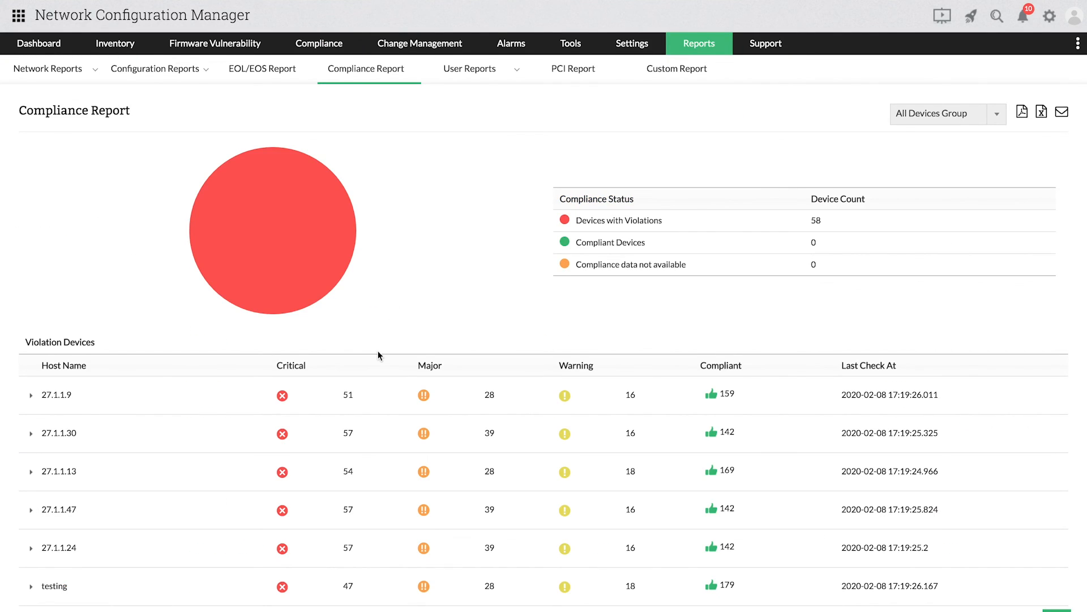